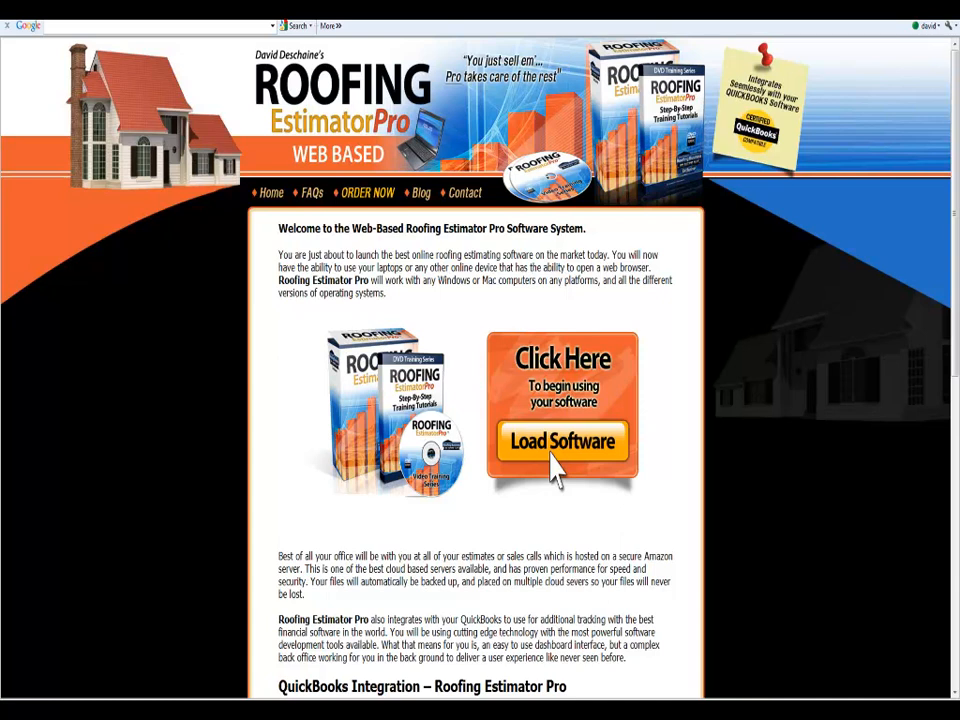
mouse_move(952, 112)
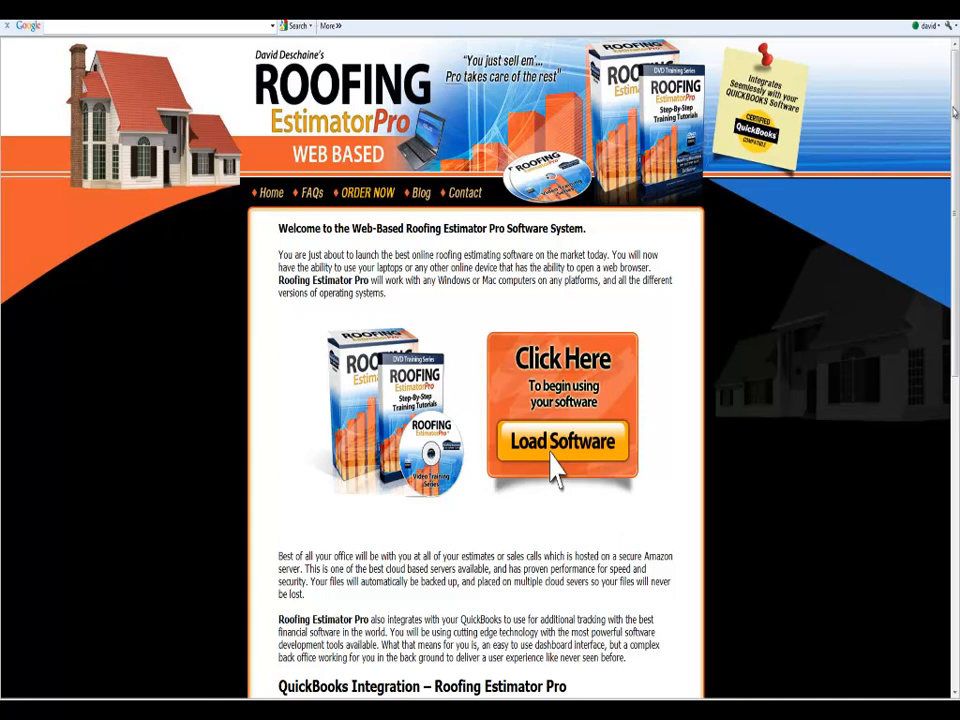
Launch the web-based Roofing Estimator Pro software from its page.
scroll("down", 3)
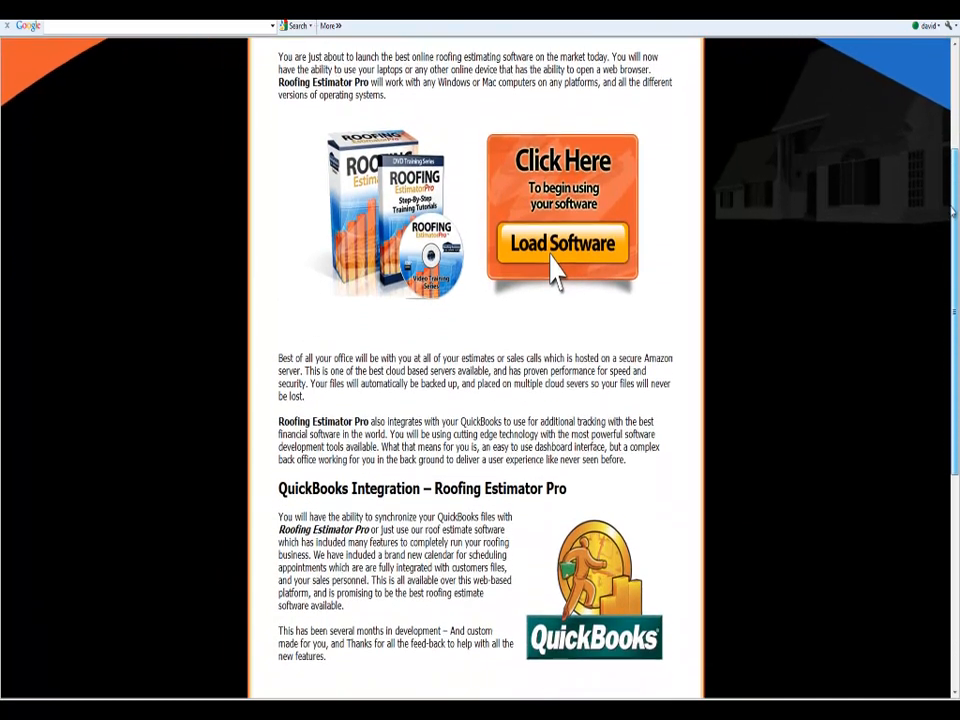
scroll("down", 3)
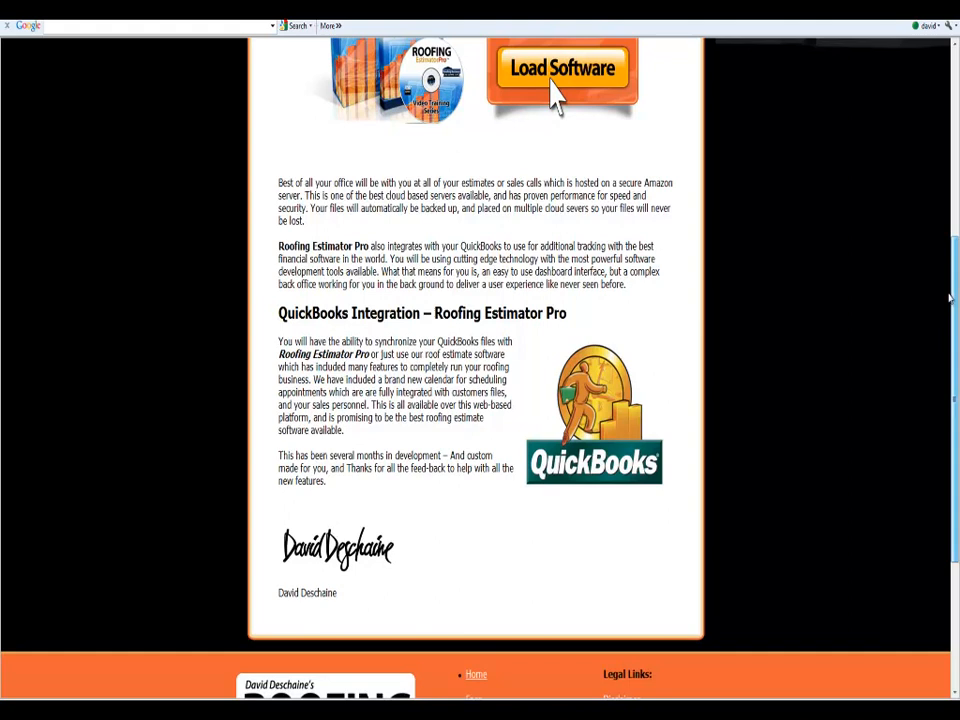
scroll("down", 3)
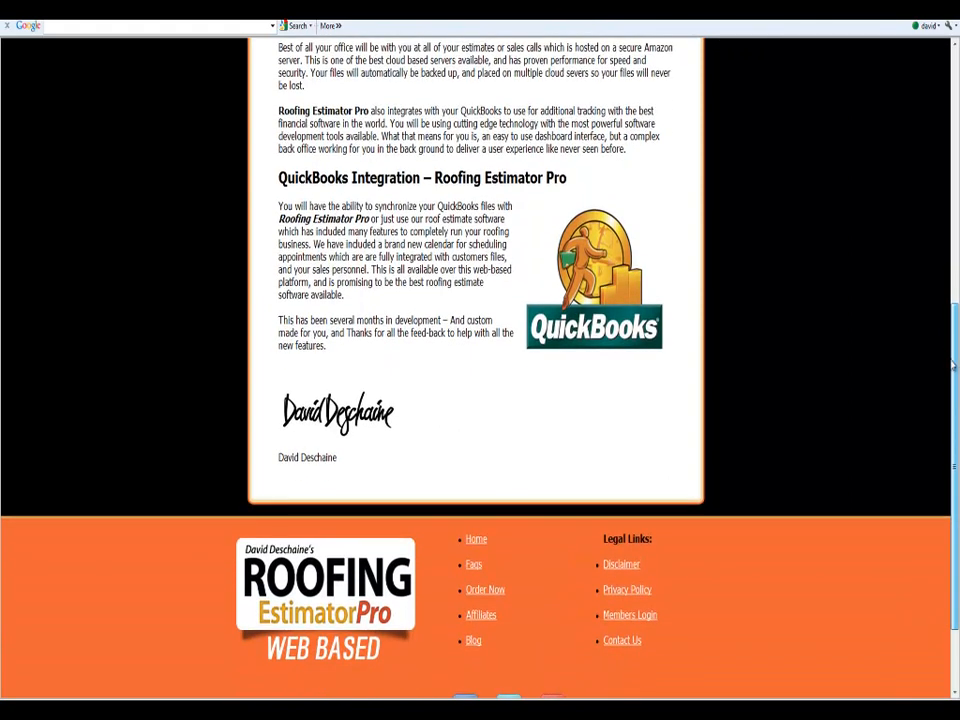
scroll("up", 3)
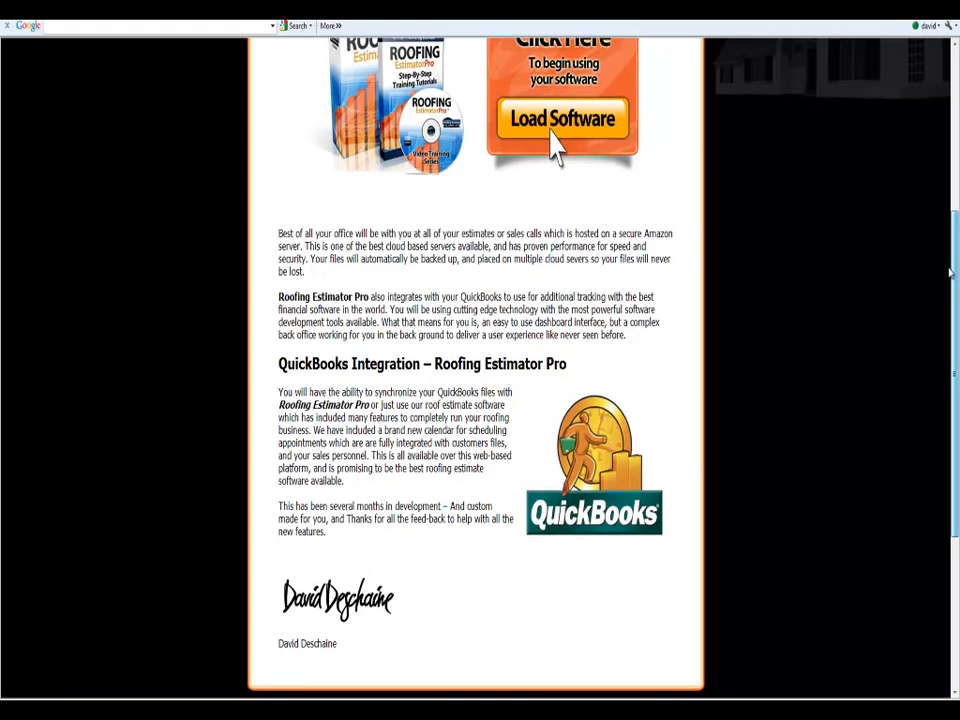
scroll("up", 3)
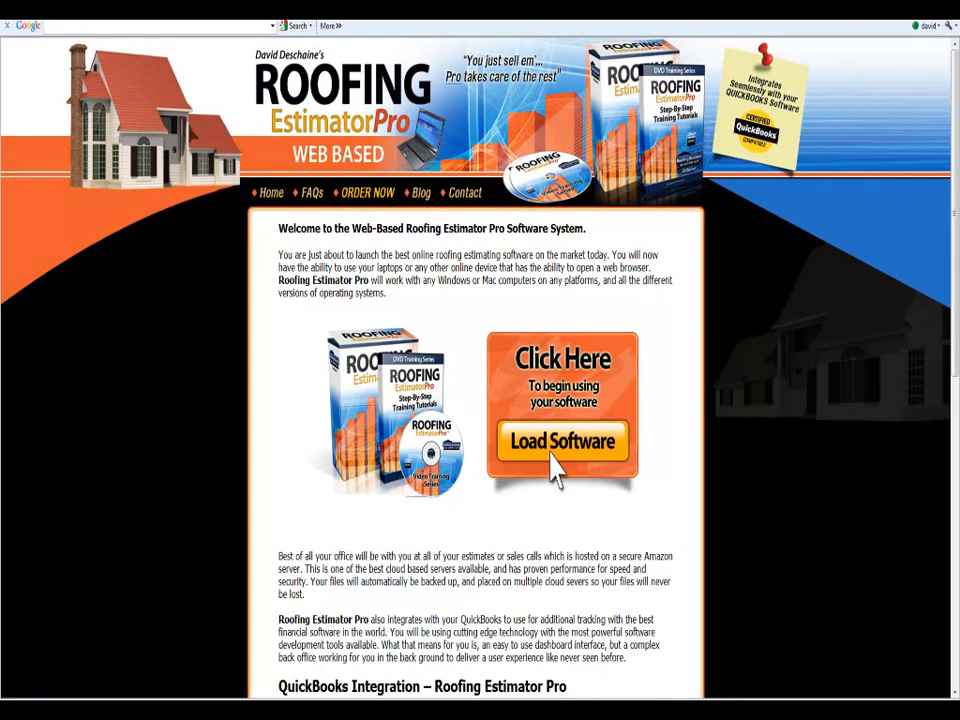
left_click(562, 442)
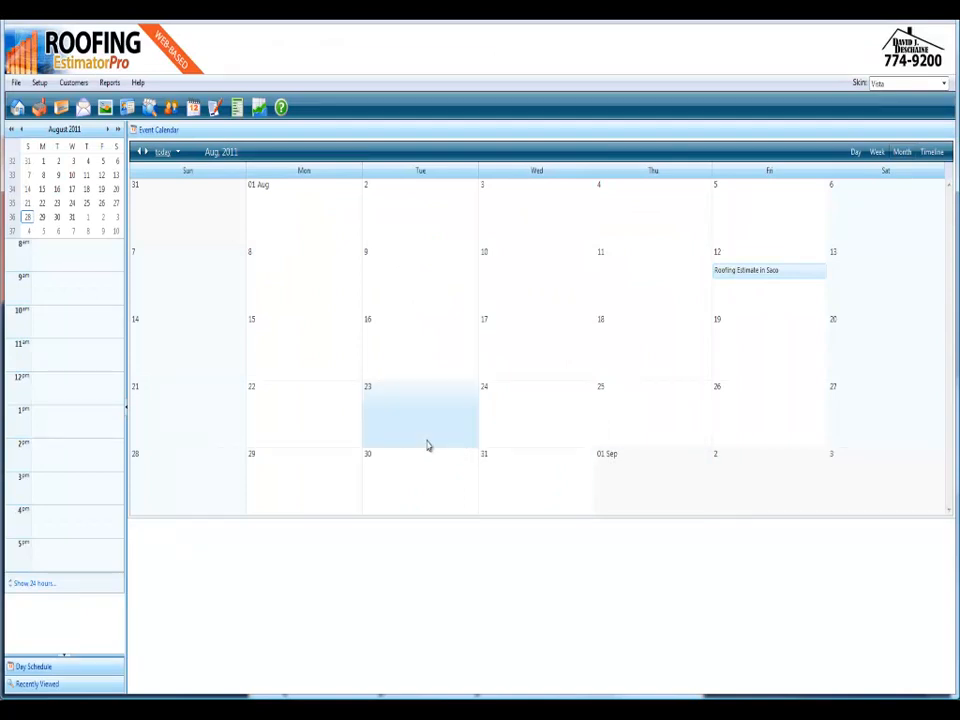
Show the company information window from the Setup menu.
left_click(16, 82)
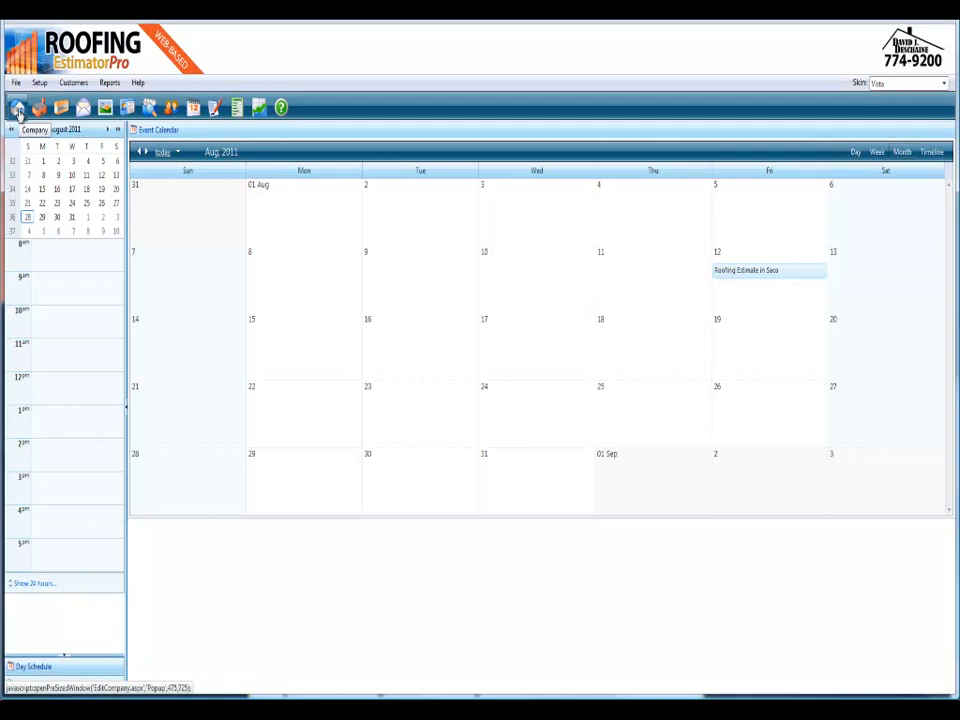
left_click(16, 108)
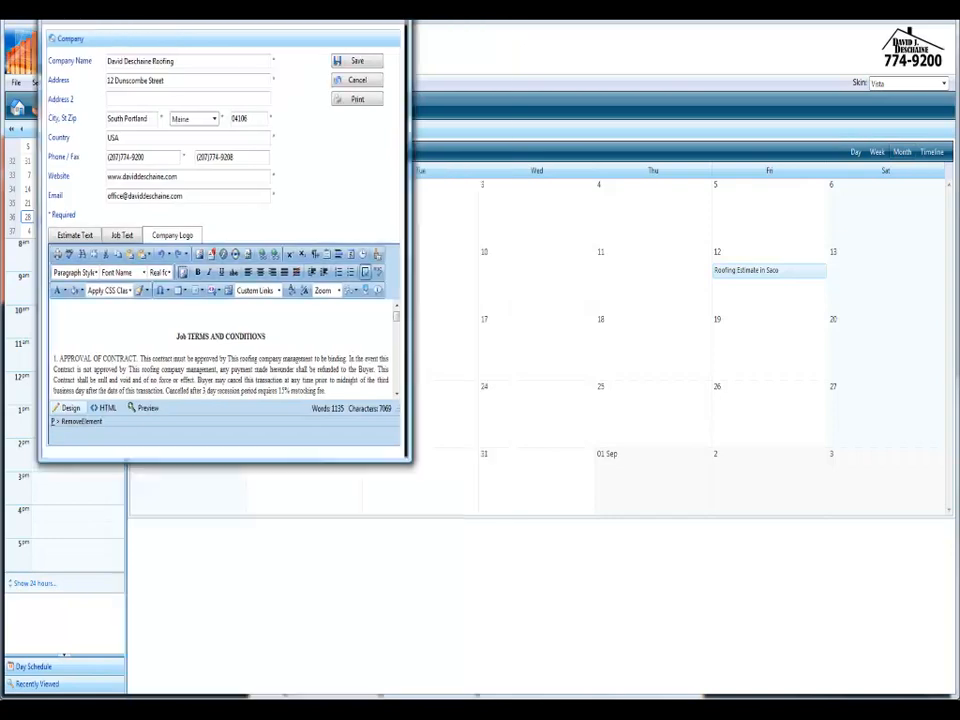
Review the estimate text, company logo and job text, then close the company window.
left_click(74, 234)
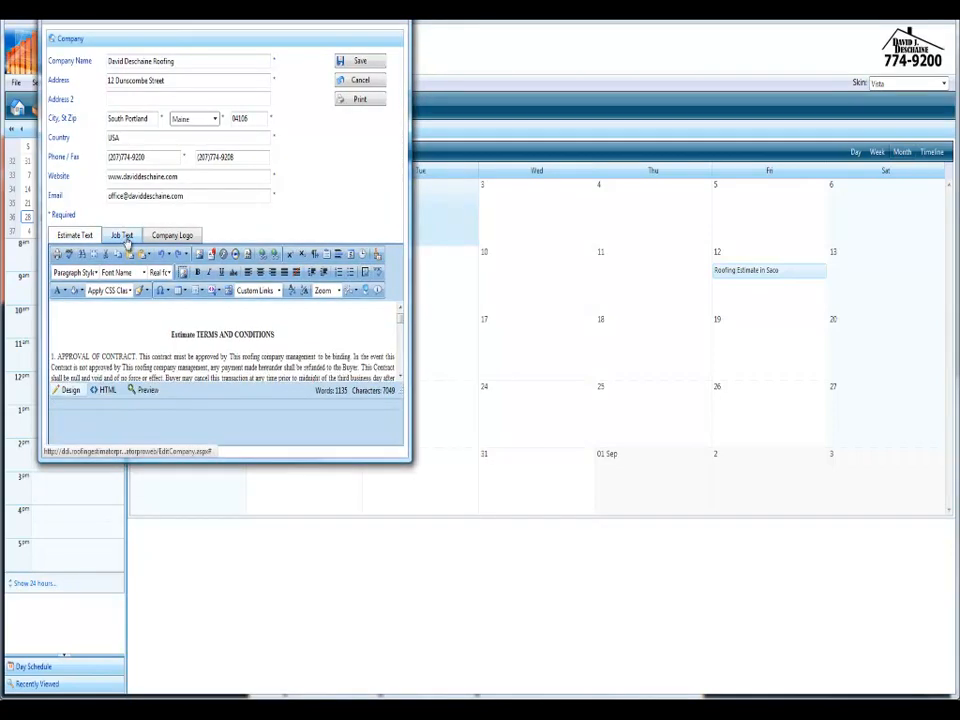
left_click(120, 234)
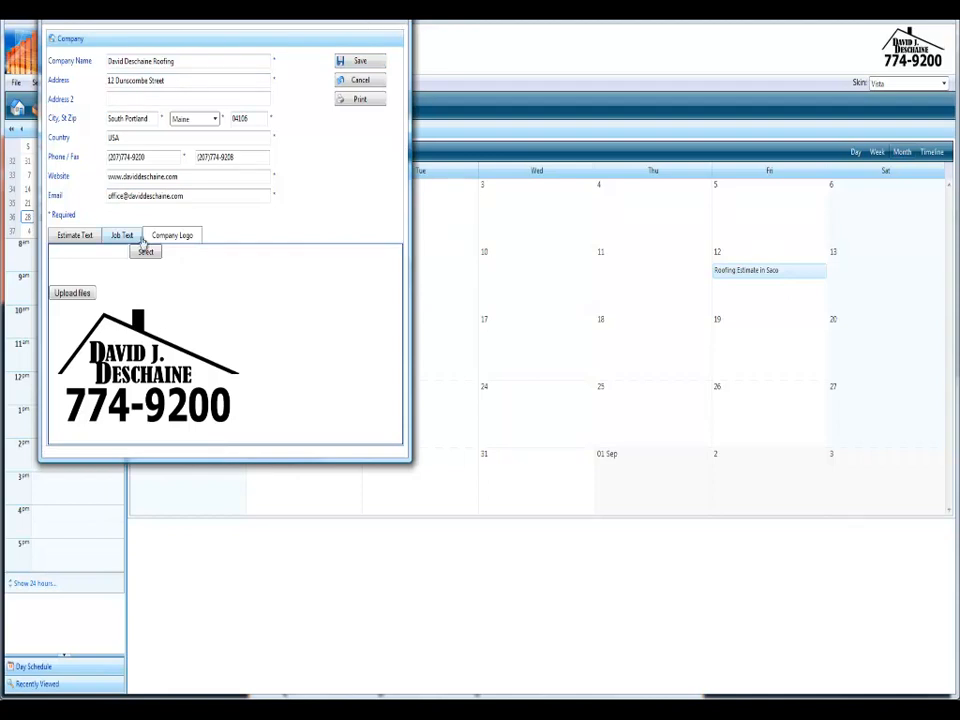
left_click(72, 236)
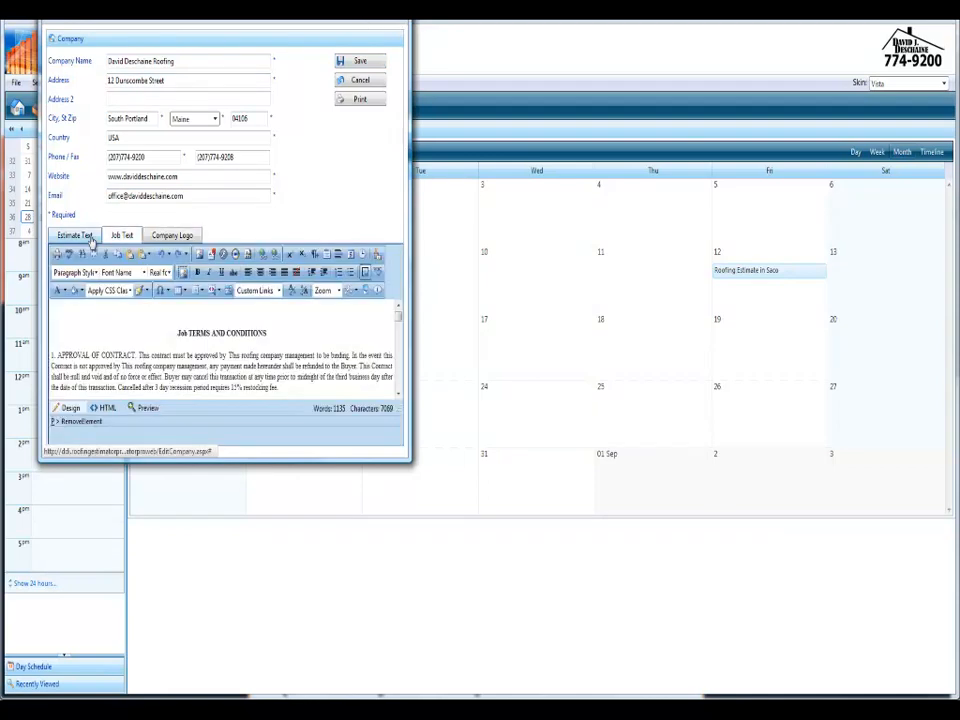
left_click(74, 234)
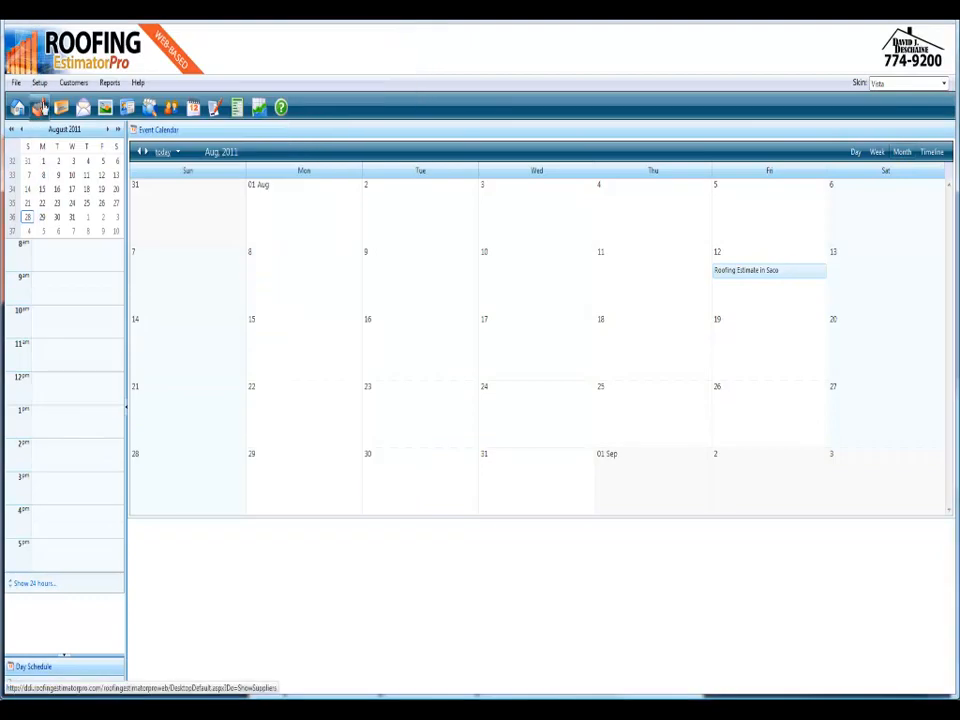
mouse_move(40, 108)
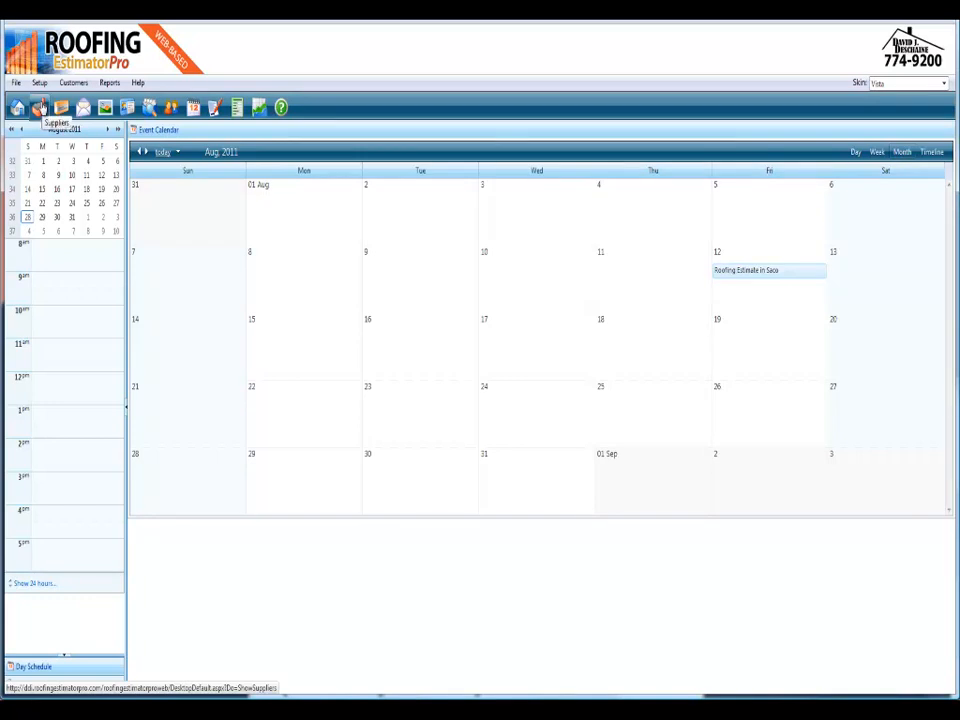
Page the suppliers list to its last page, then show the products list.
left_click(40, 108)
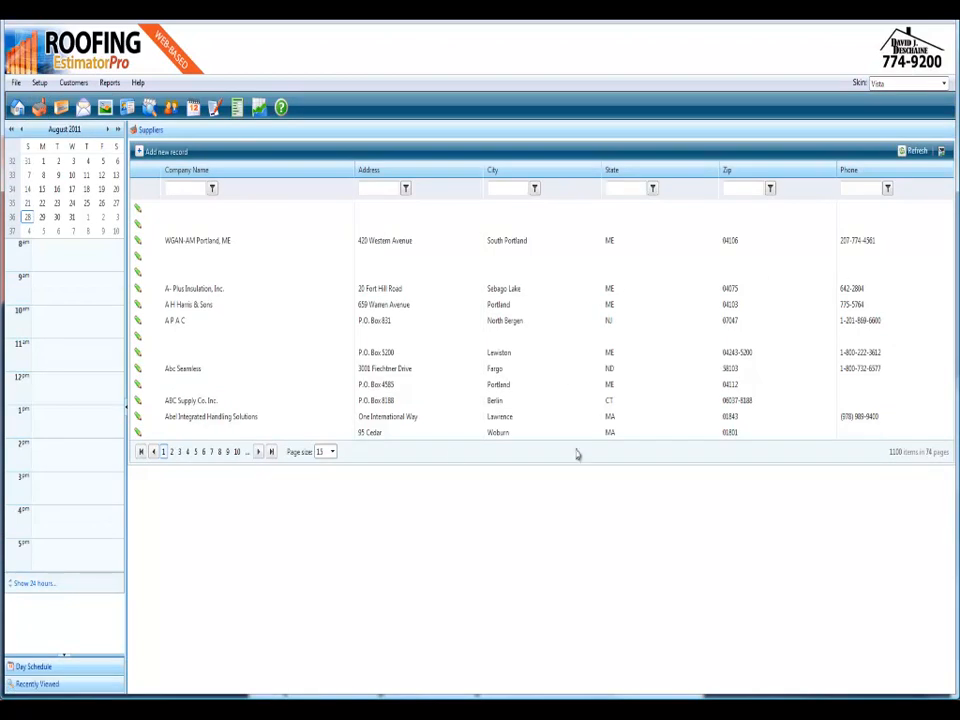
mouse_move(348, 412)
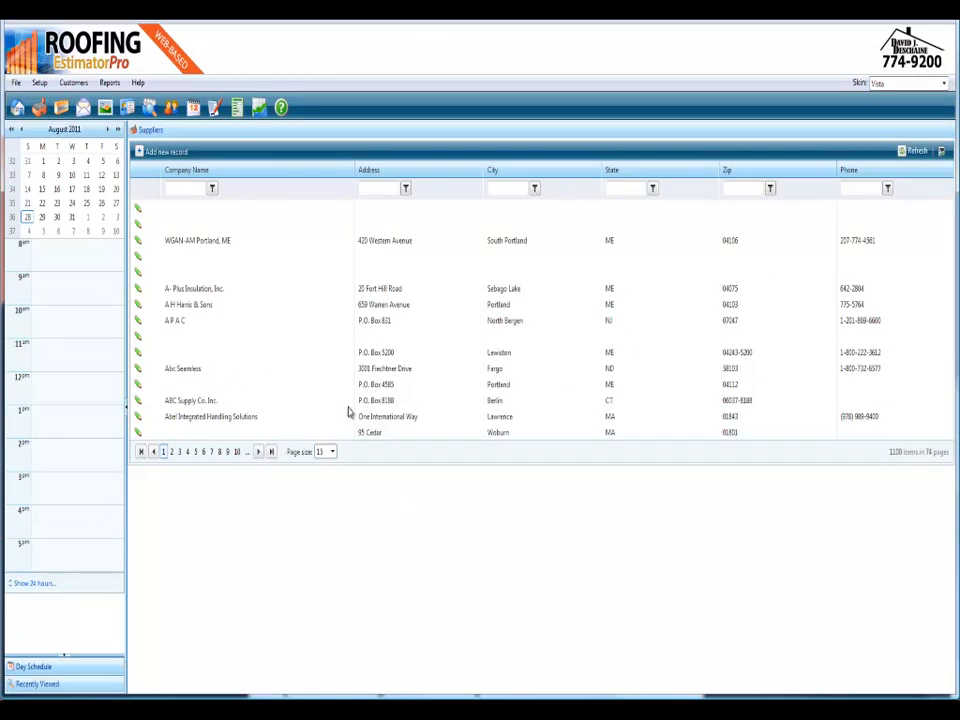
left_click(270, 452)
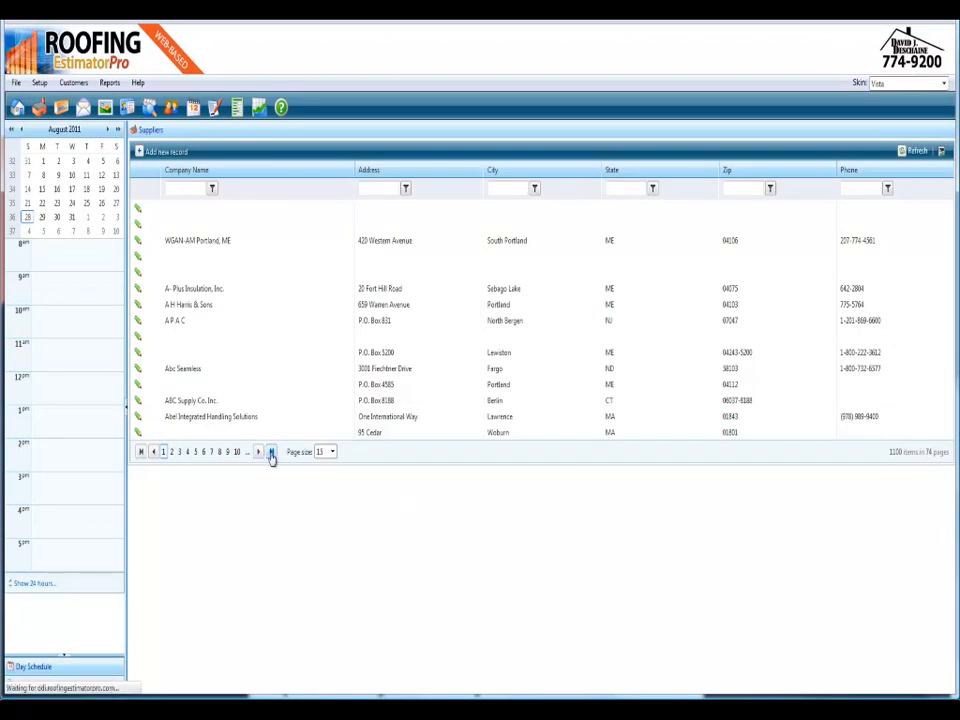
left_click(270, 452)
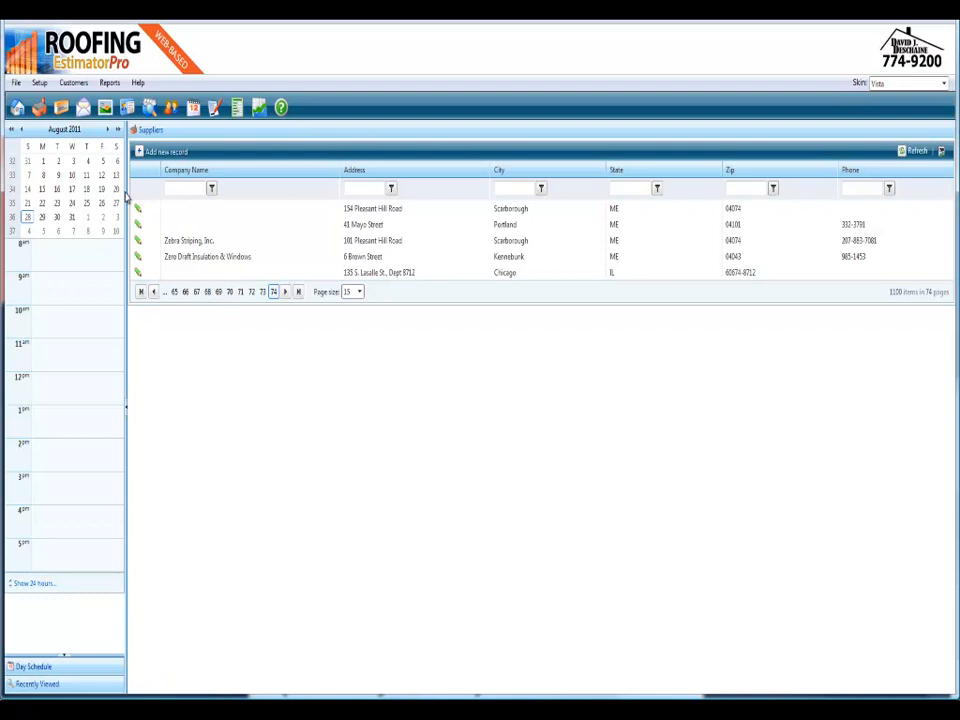
left_click(60, 108)
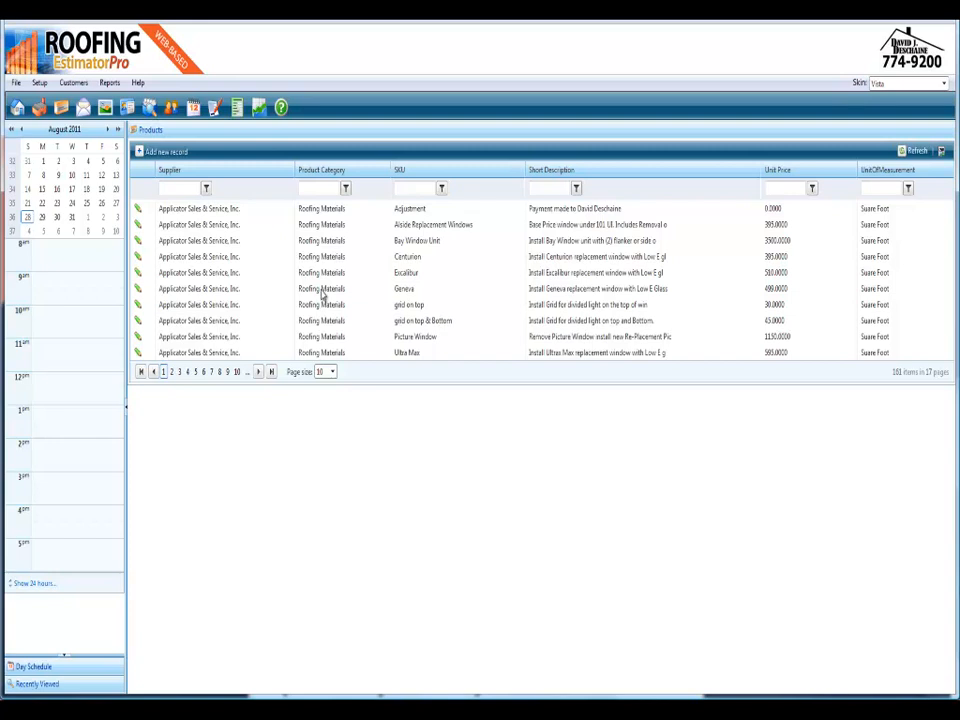
Browse the Setup configuration options, including QuickBooks integration, keeping the products grid shown.
left_click(40, 82)
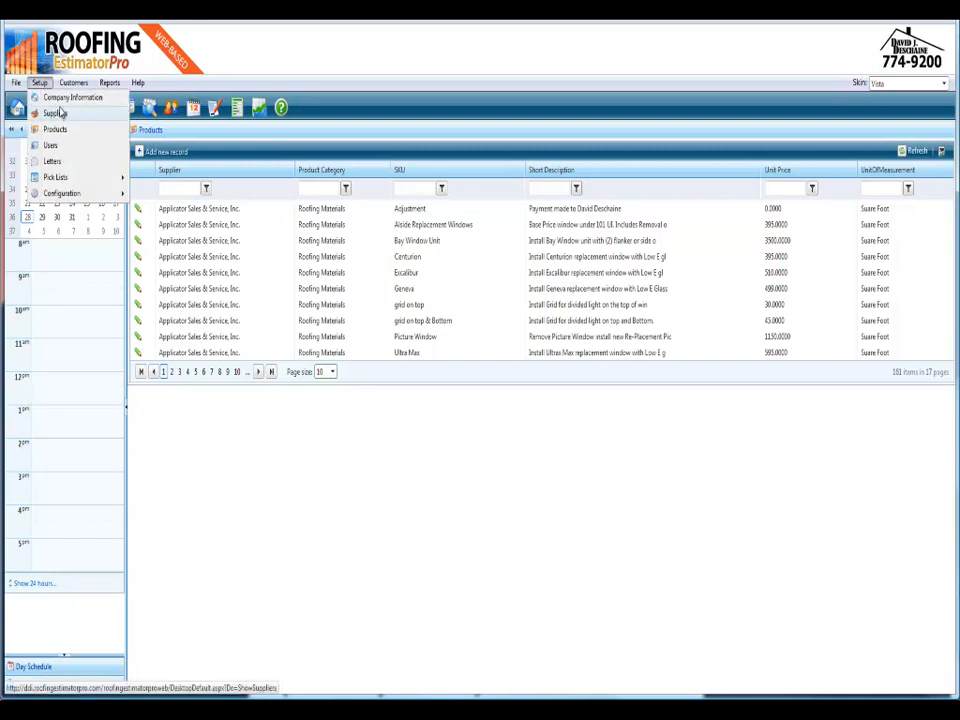
mouse_move(52, 160)
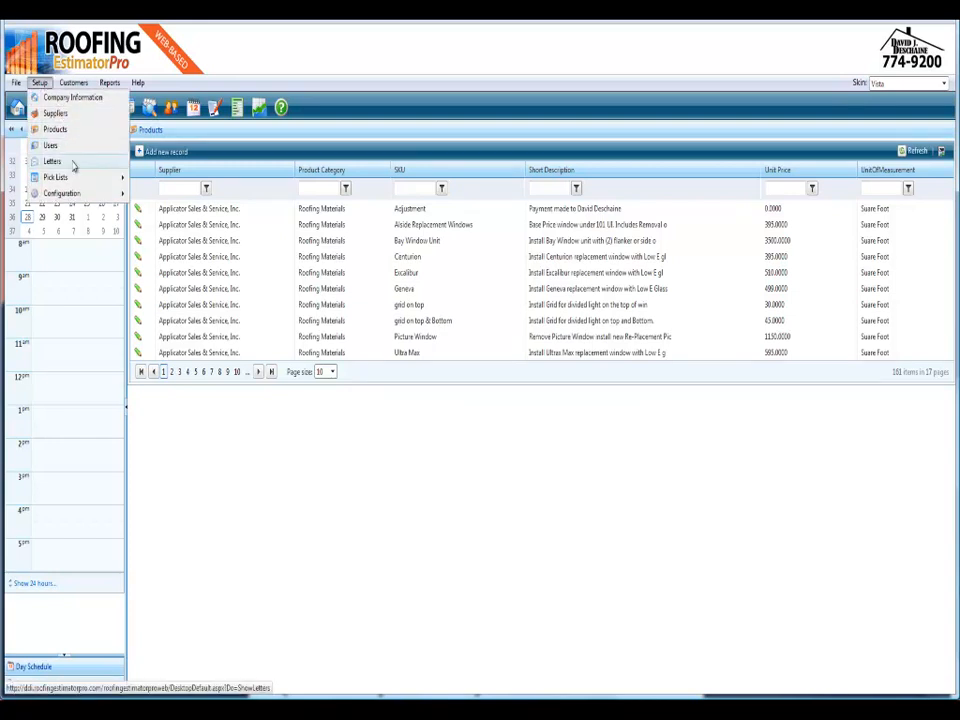
left_click(56, 176)
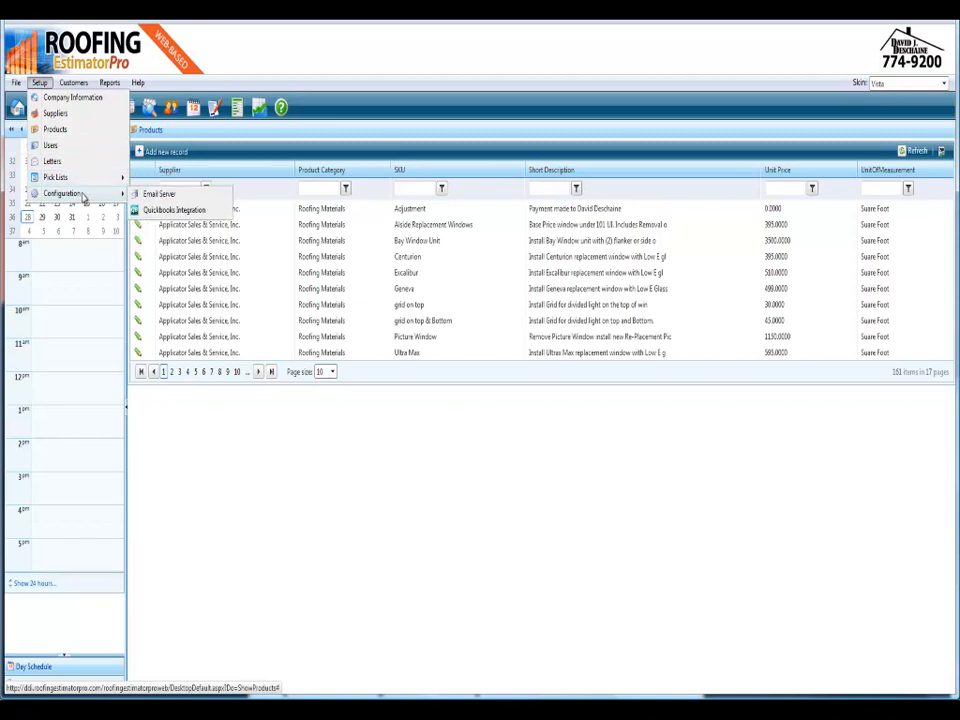
mouse_move(174, 210)
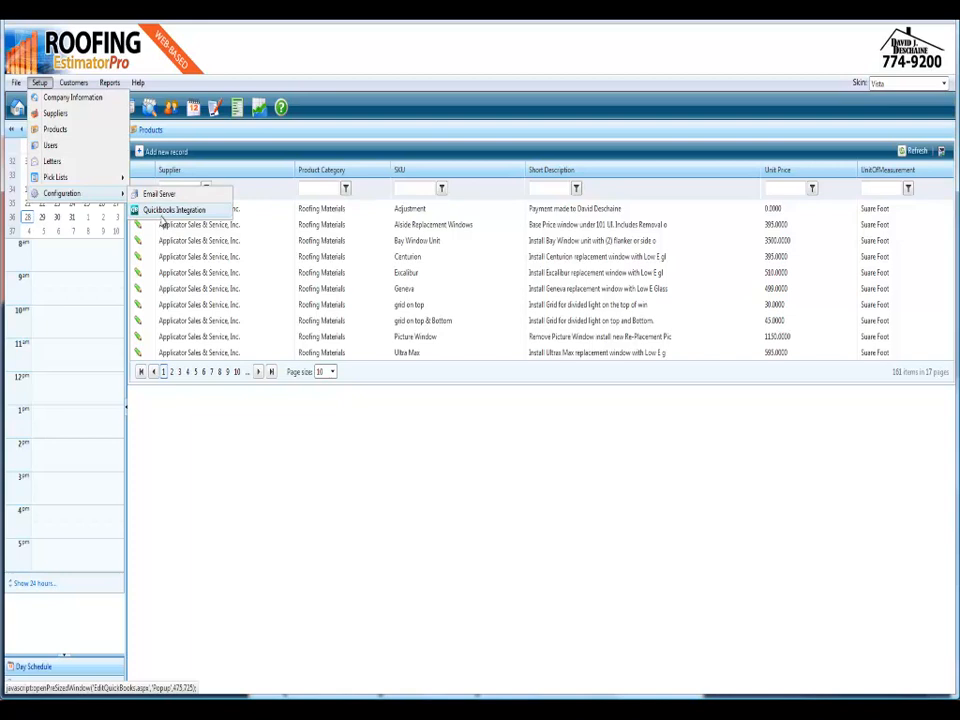
left_click(72, 82)
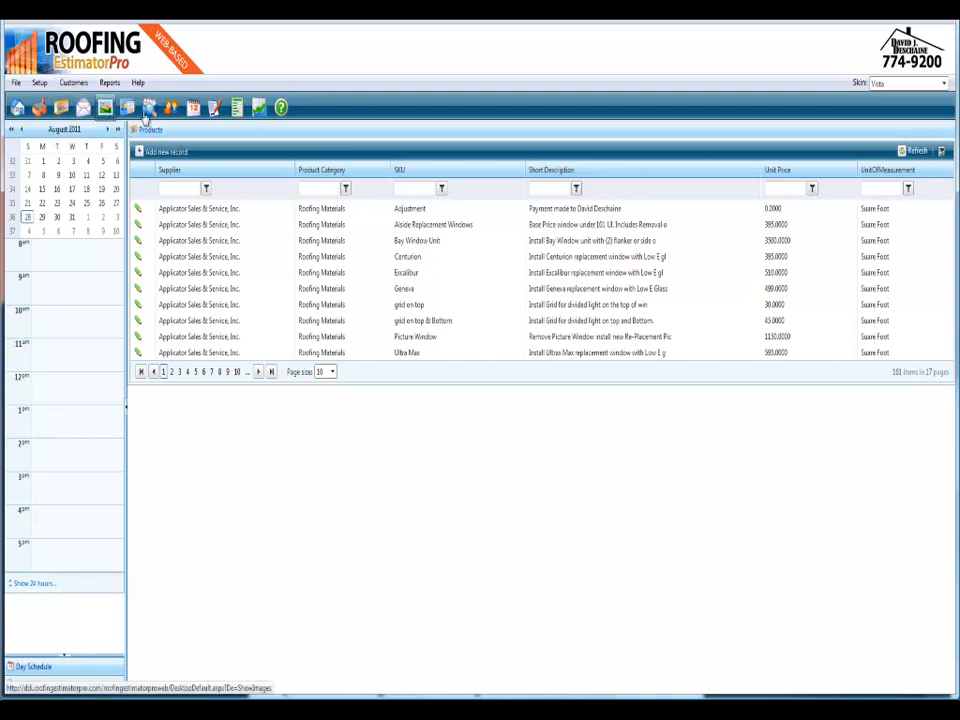
left_click(172, 108)
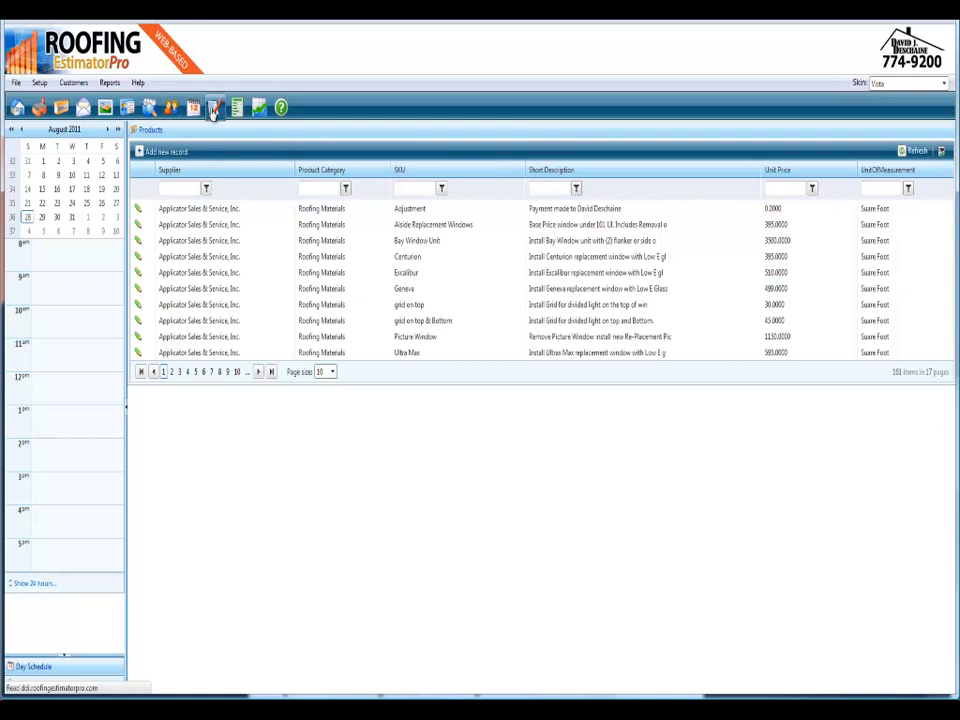
left_click(214, 108)
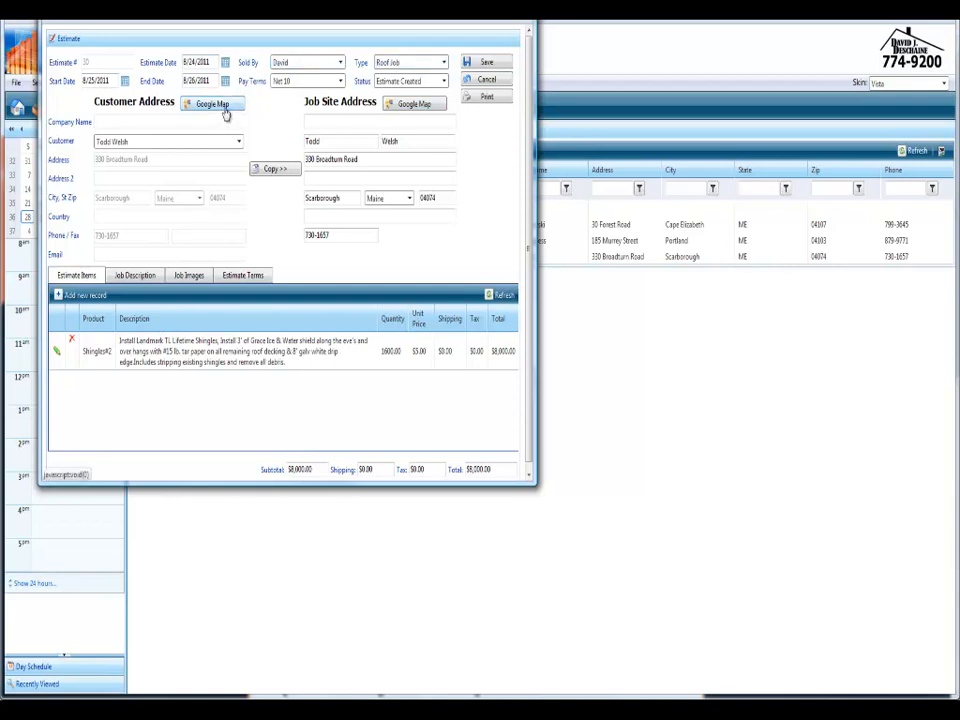
left_click(212, 104)
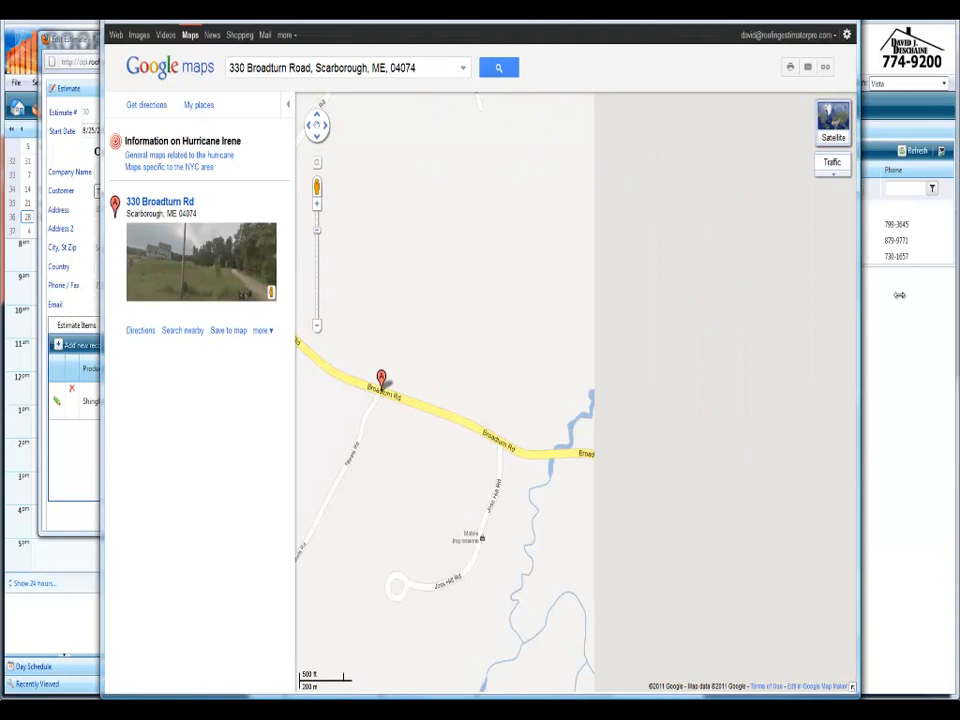
Turn on the live traffic layer from the map's More options.
left_click(832, 172)
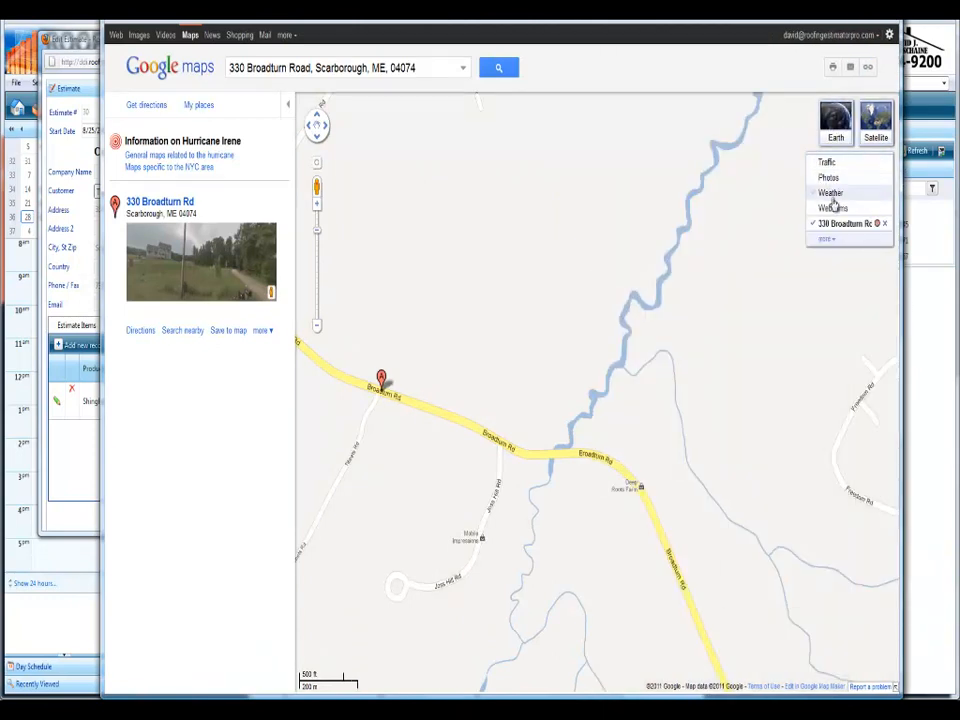
left_click(826, 162)
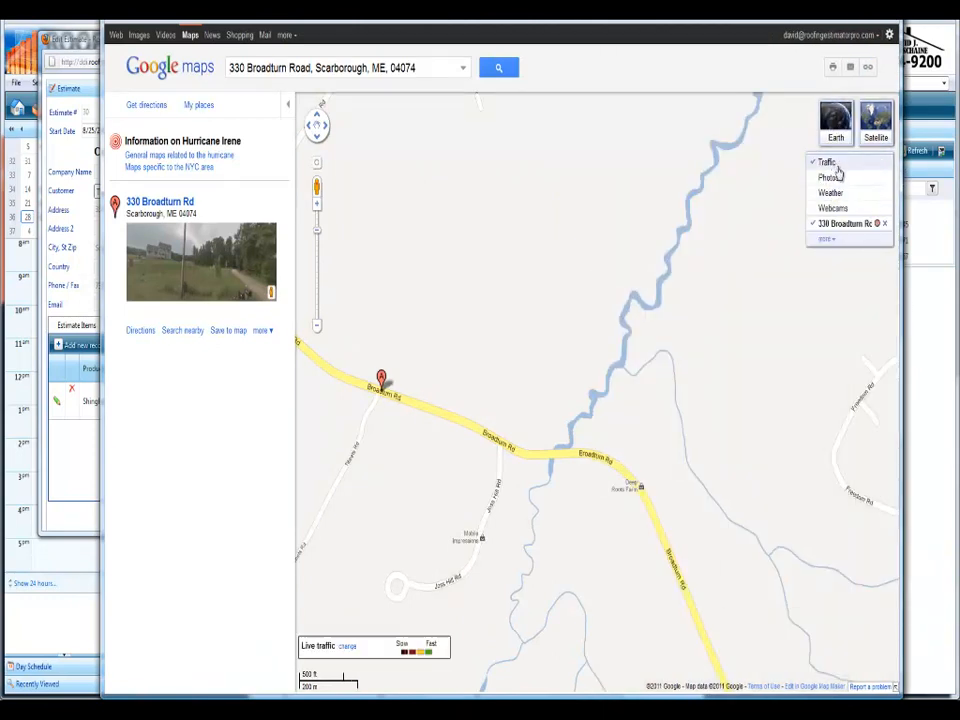
mouse_move(826, 162)
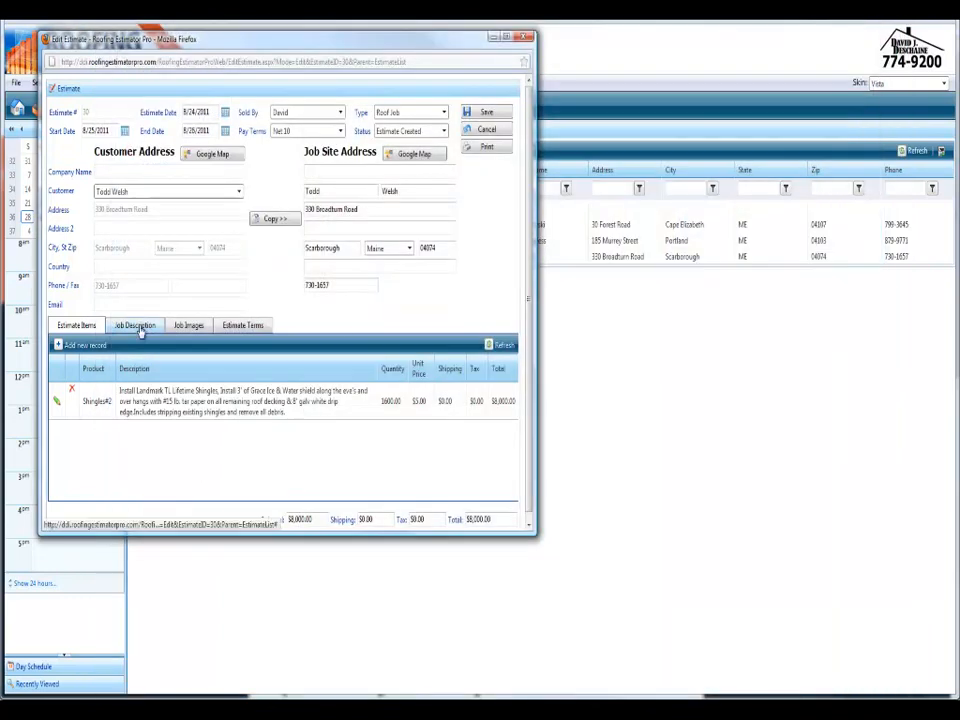
Review the job description and job images, then start adding a new image record.
left_click(132, 324)
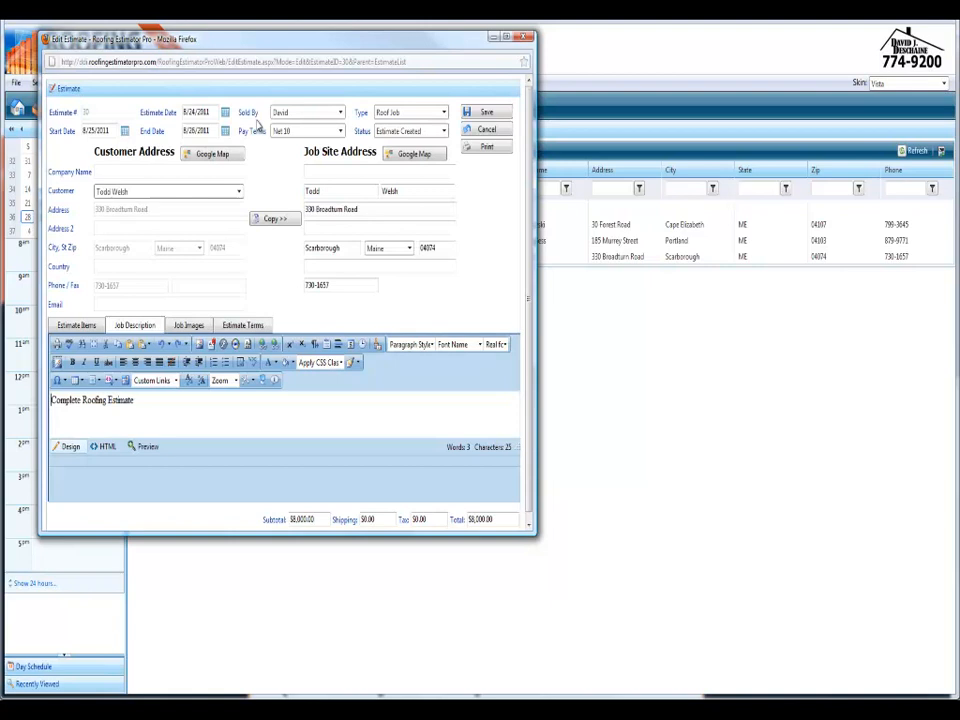
left_click(188, 324)
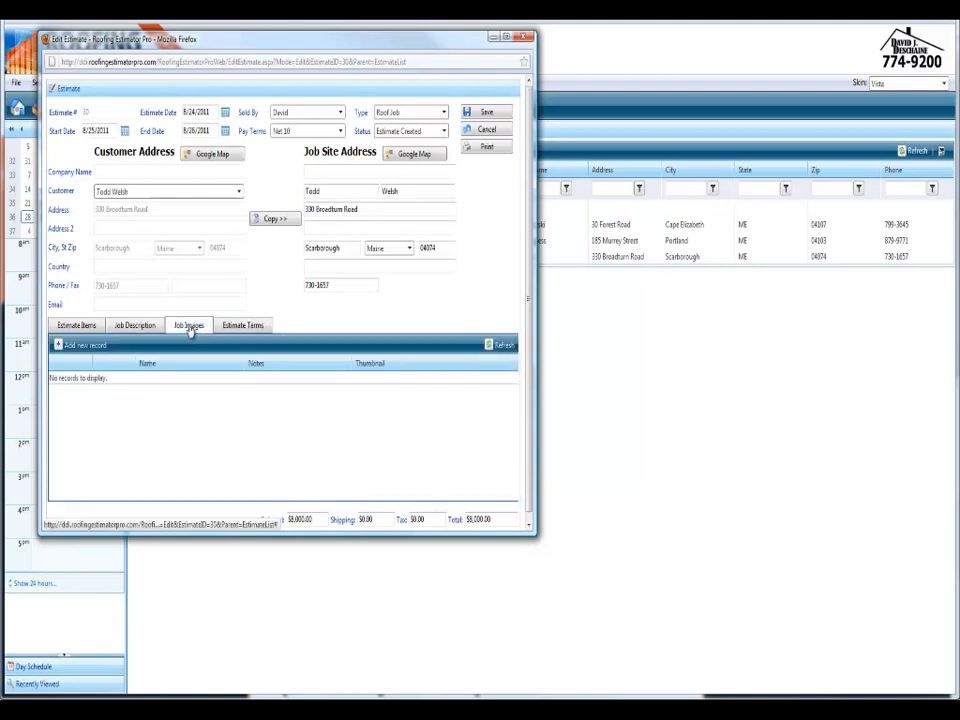
mouse_move(84, 344)
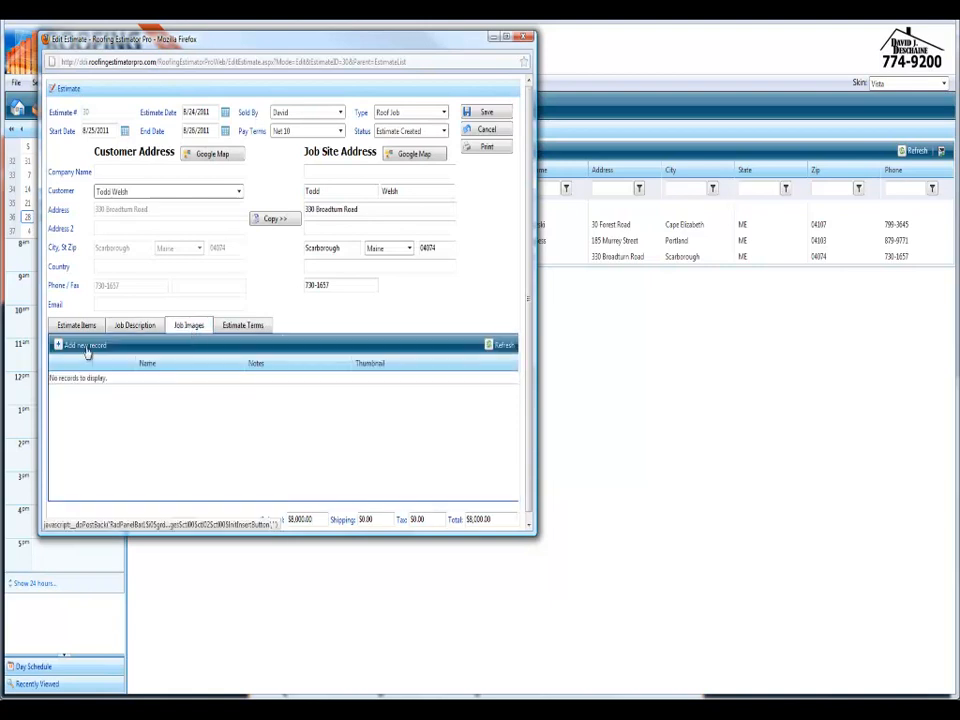
left_click(80, 344)
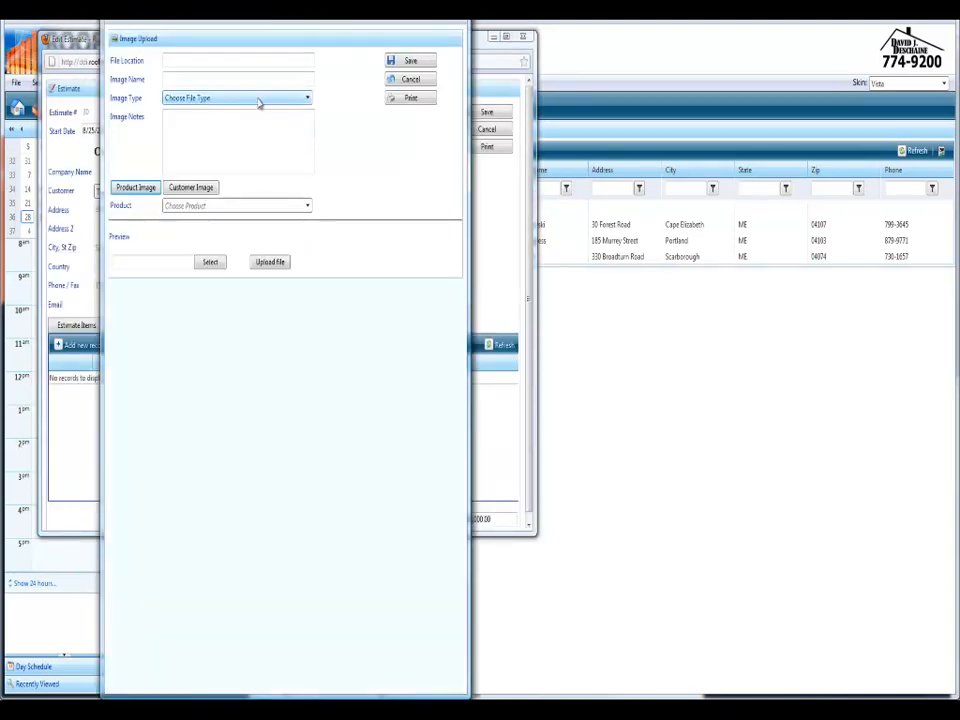
Set the upload's image type to Customer Image so it asks for a customer.
left_click(306, 96)
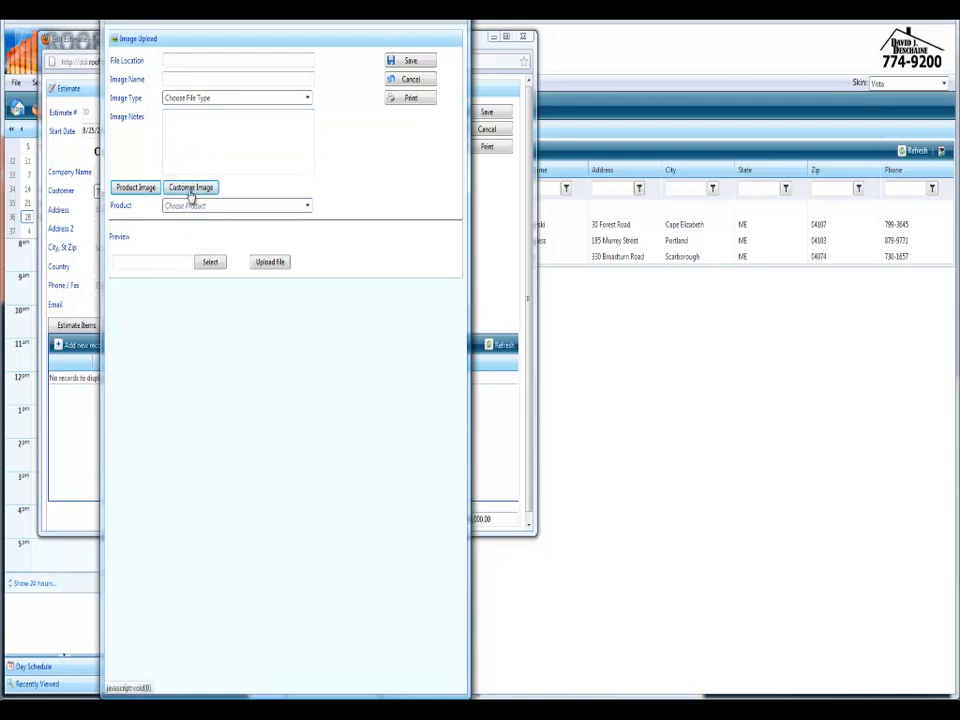
left_click(190, 188)
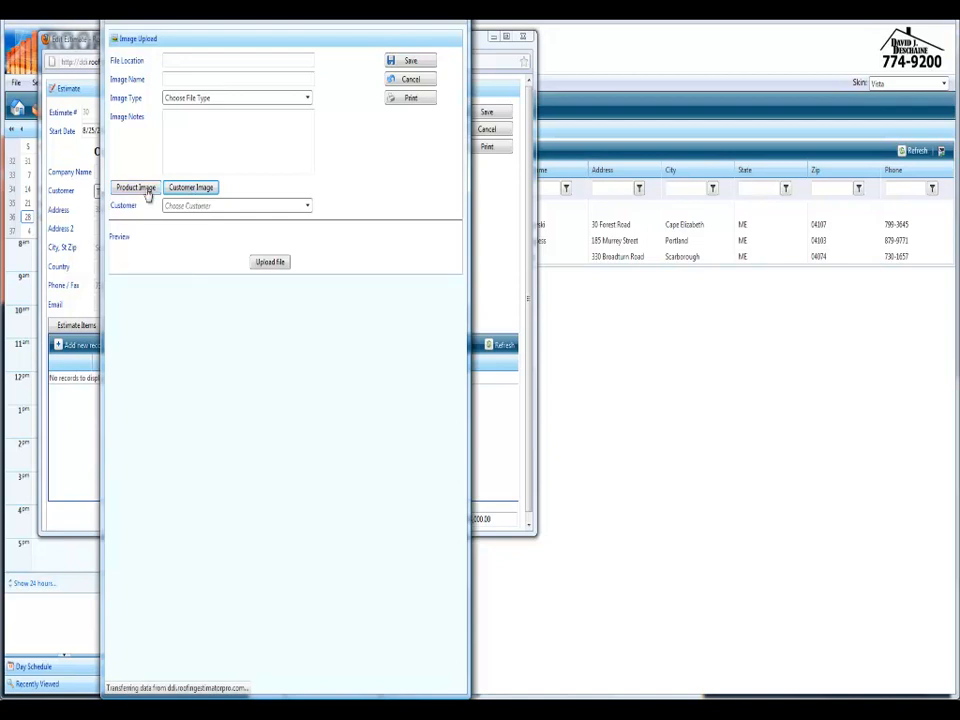
left_click(190, 188)
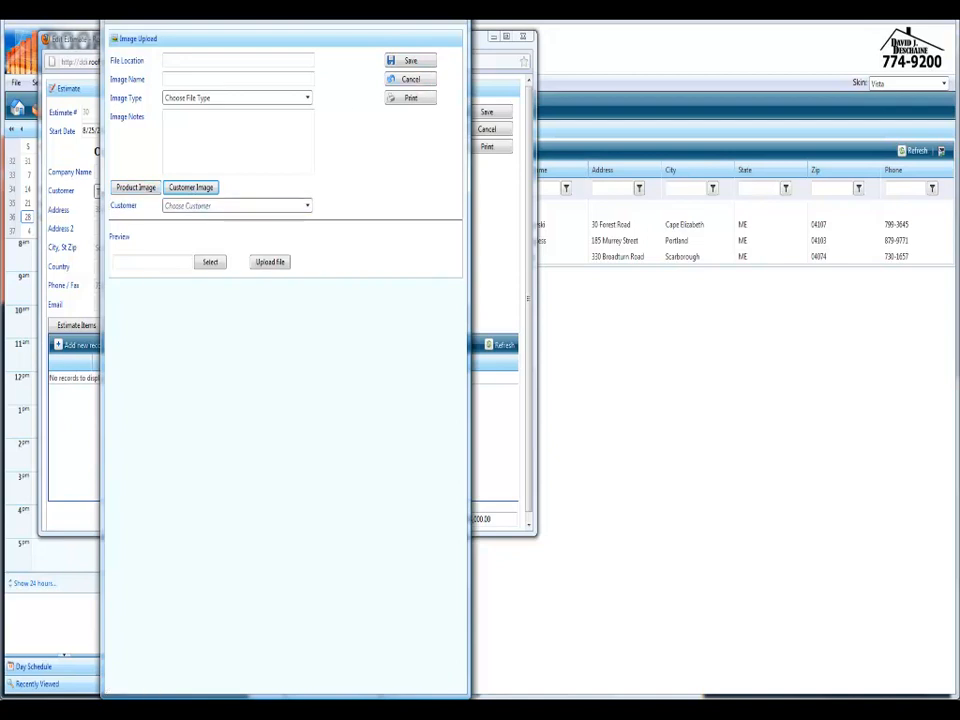
Cancel the image upload and scroll through the estimate's terms and conditions text.
left_click(410, 80)
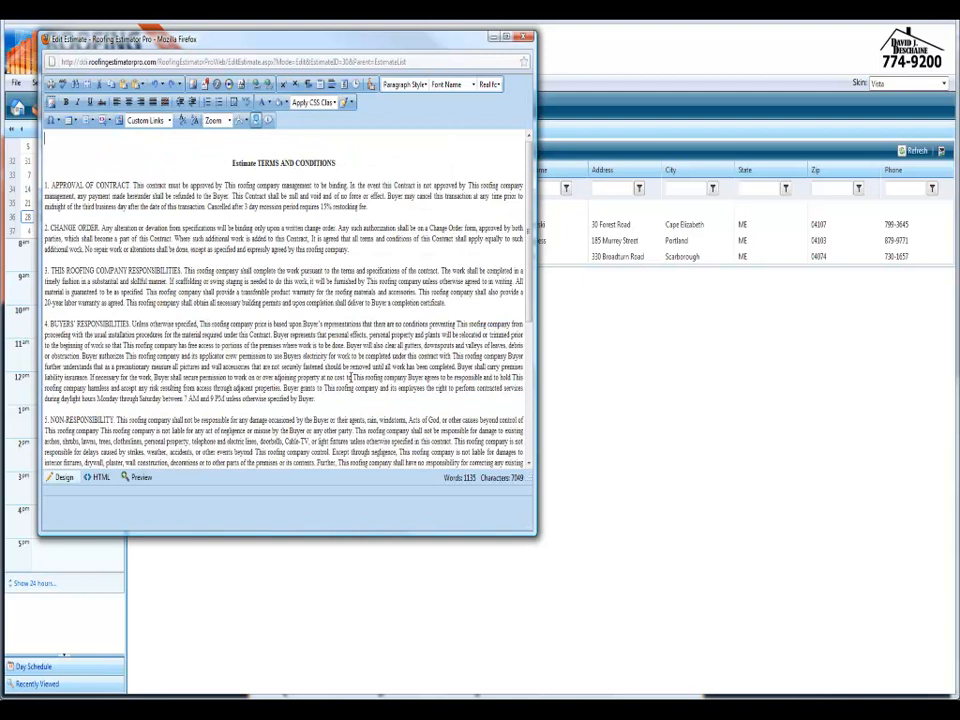
scroll("up", 3)
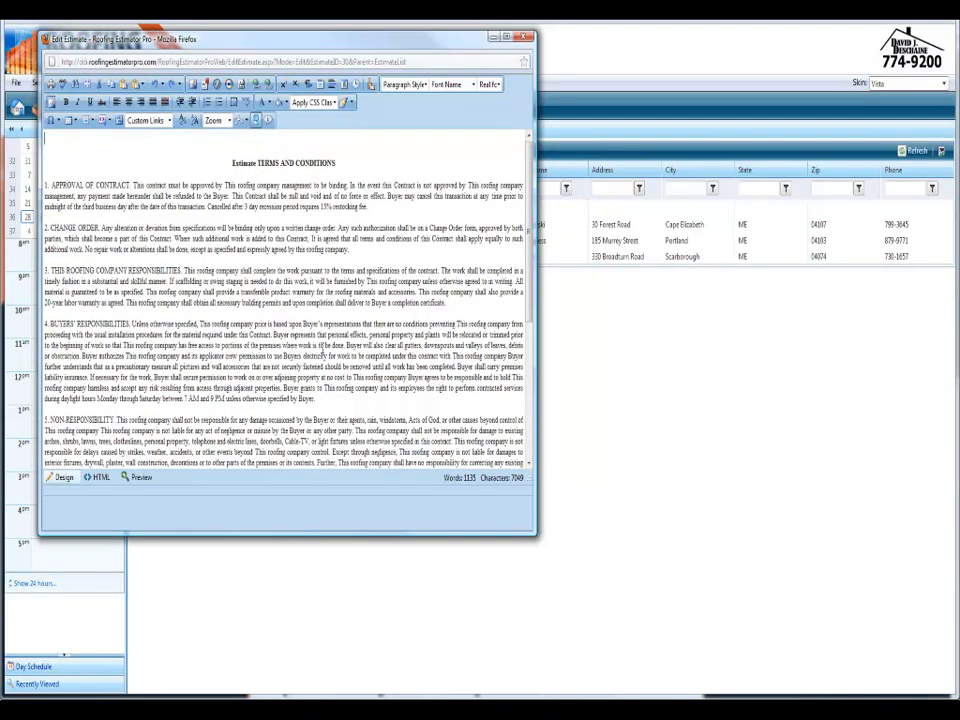
scroll("down", 3)
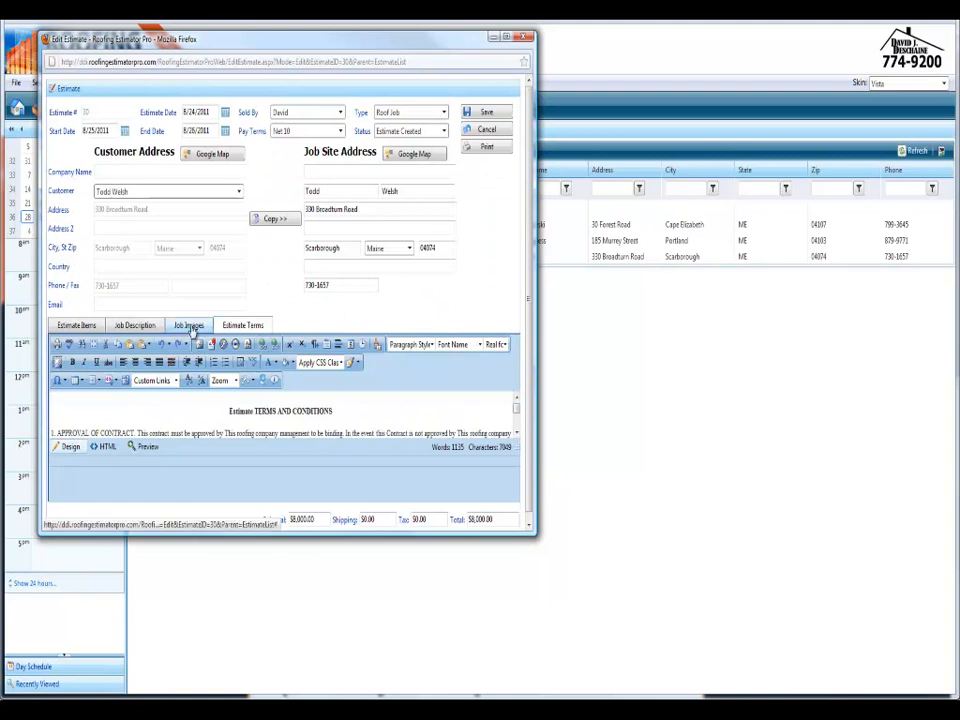
Return to the estimate's line items and launch its printable Estimate Report window.
left_click(134, 324)
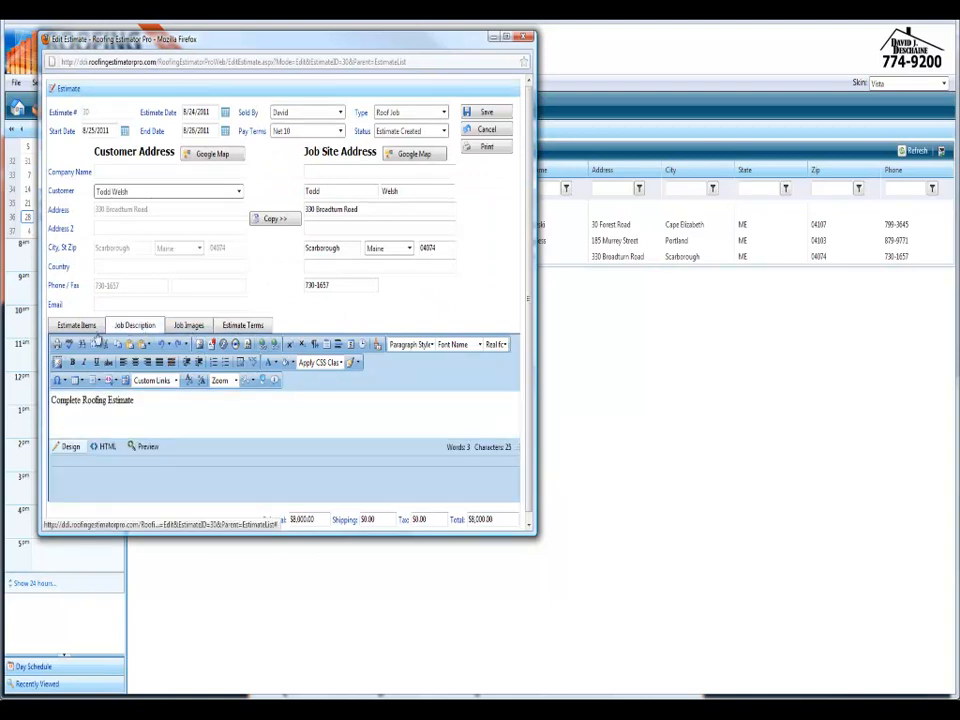
left_click(76, 324)
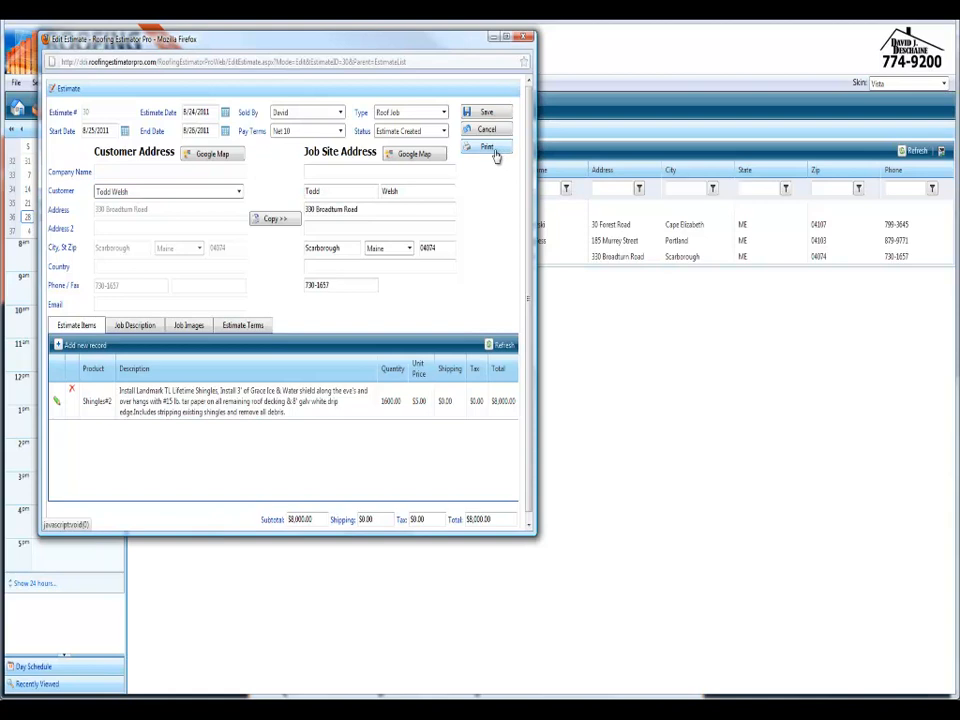
left_click(488, 148)
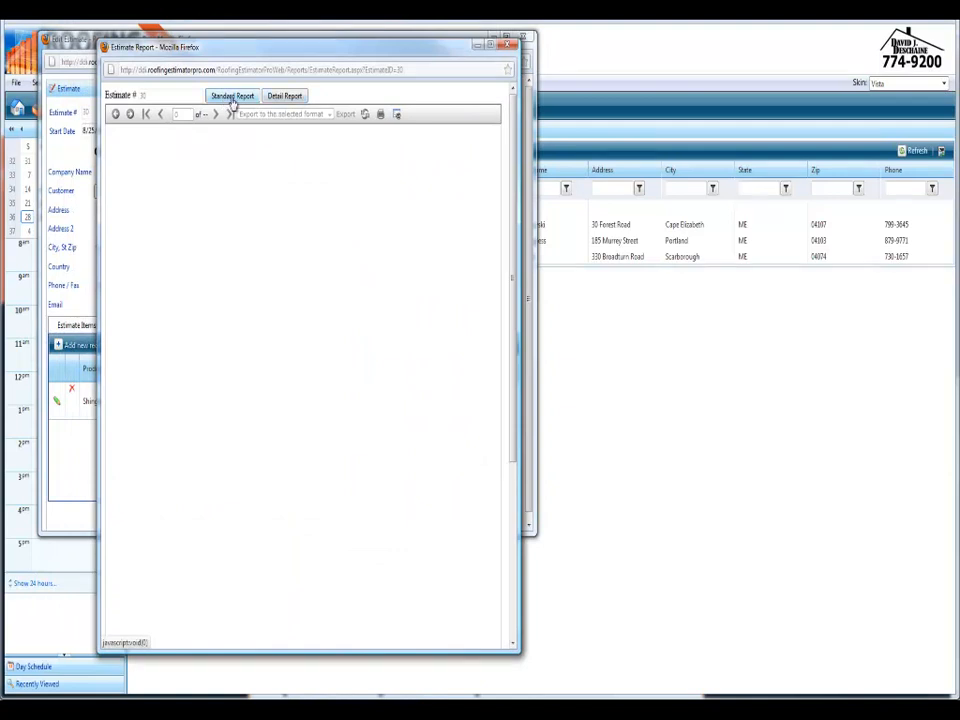
Generate the standard proposal report ($8,000.00 total) and page through signatures, photos and terms.
left_click(232, 96)
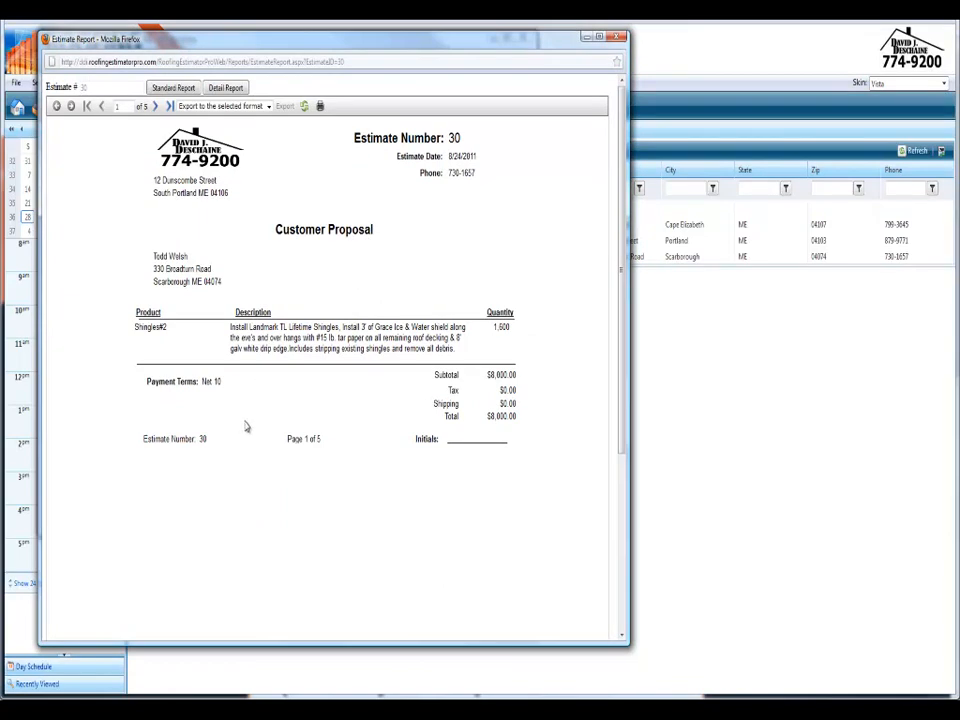
mouse_move(436, 388)
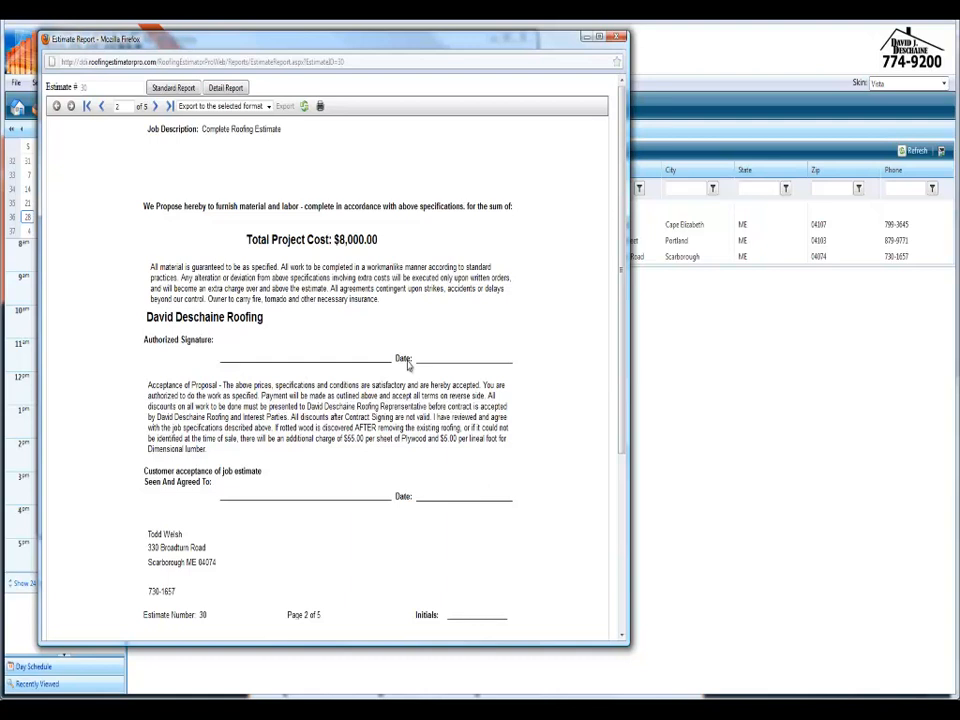
scroll("down", 3)
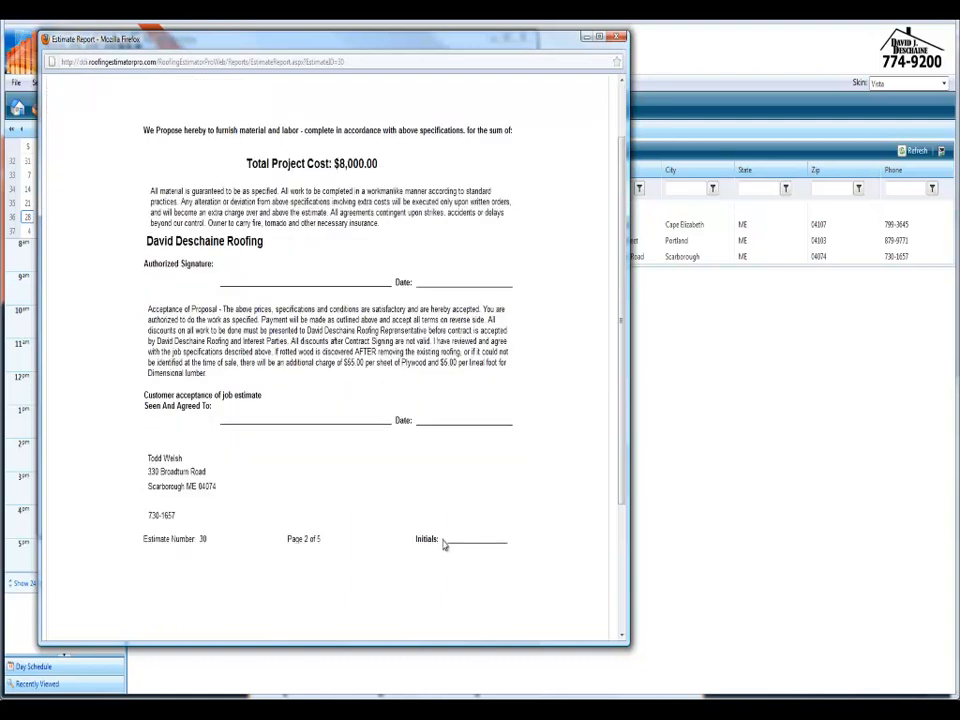
left_click(156, 106)
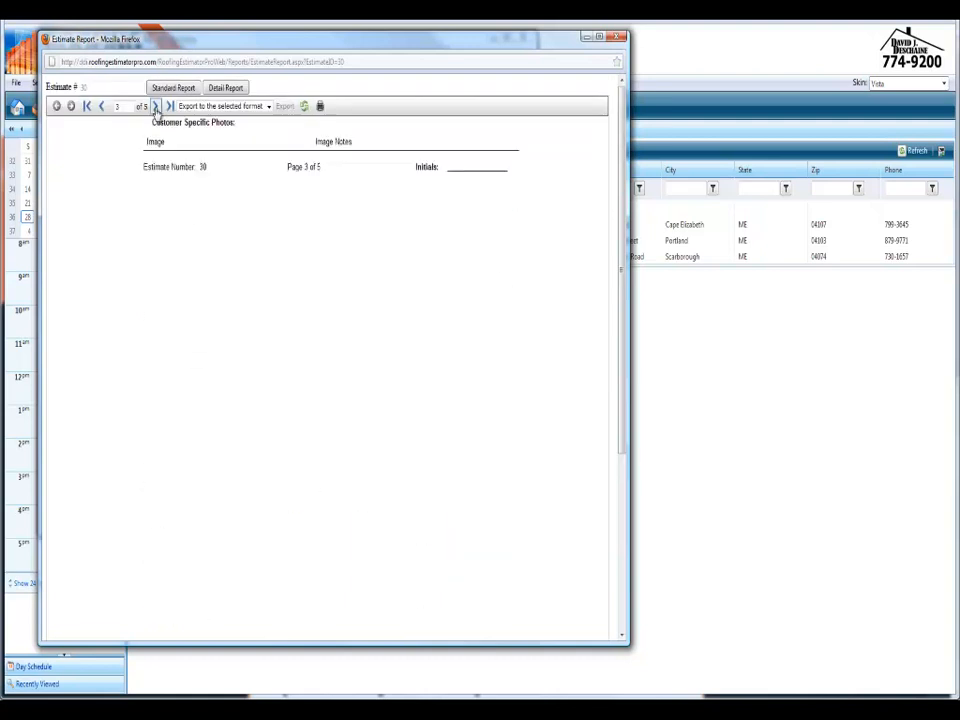
left_click(156, 106)
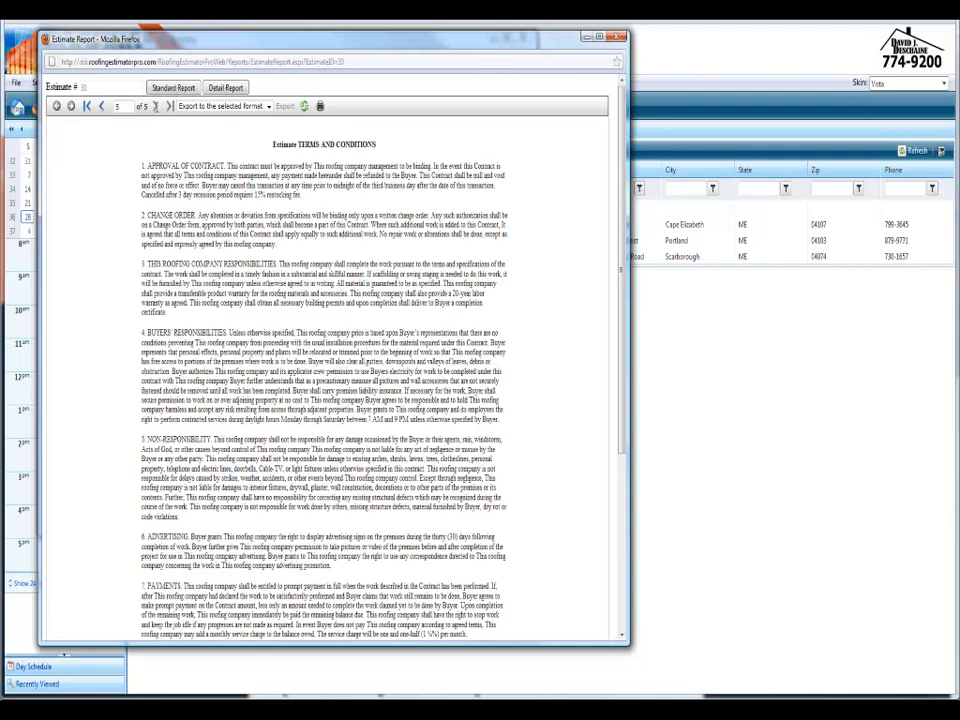
scroll("down", 3)
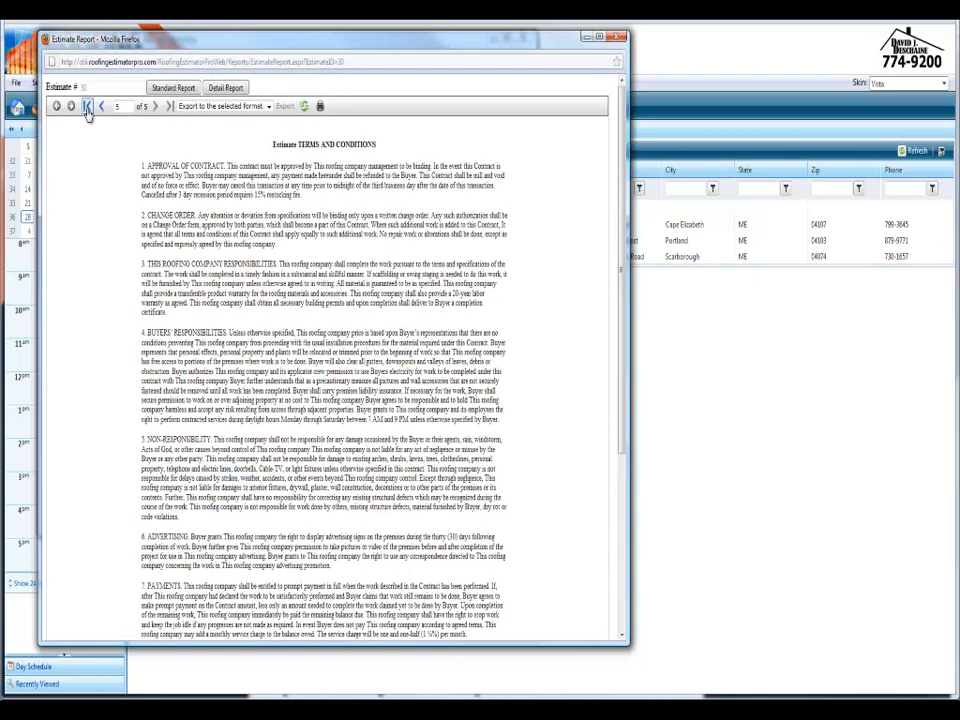
left_click(88, 106)
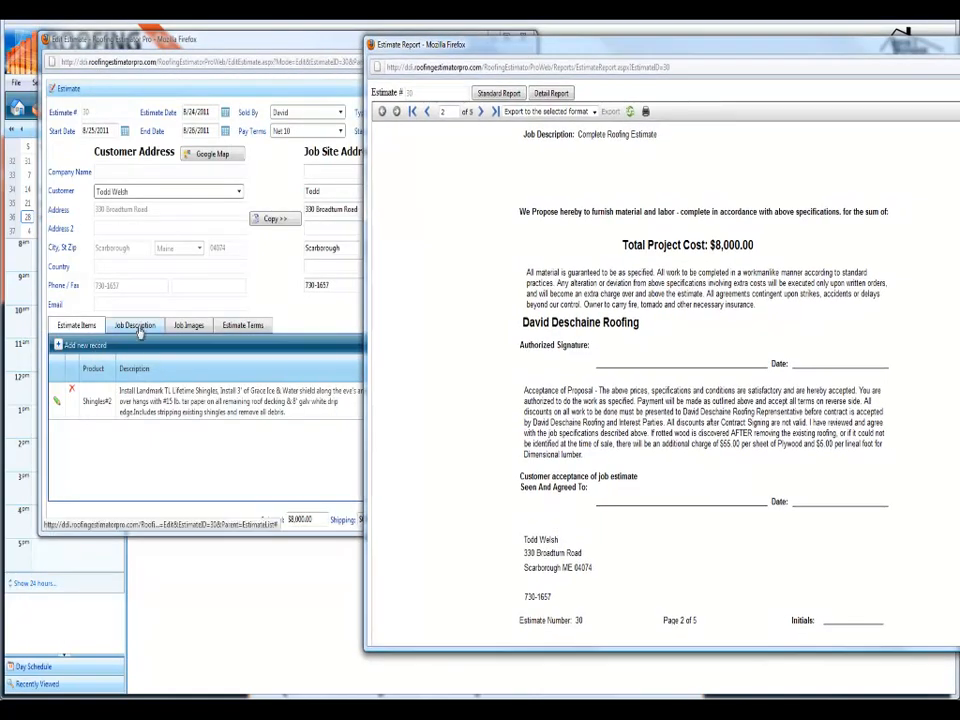
Edit the Complete Roofing Estimate job description, then close the estimate and report windows.
double_click(616, 134)
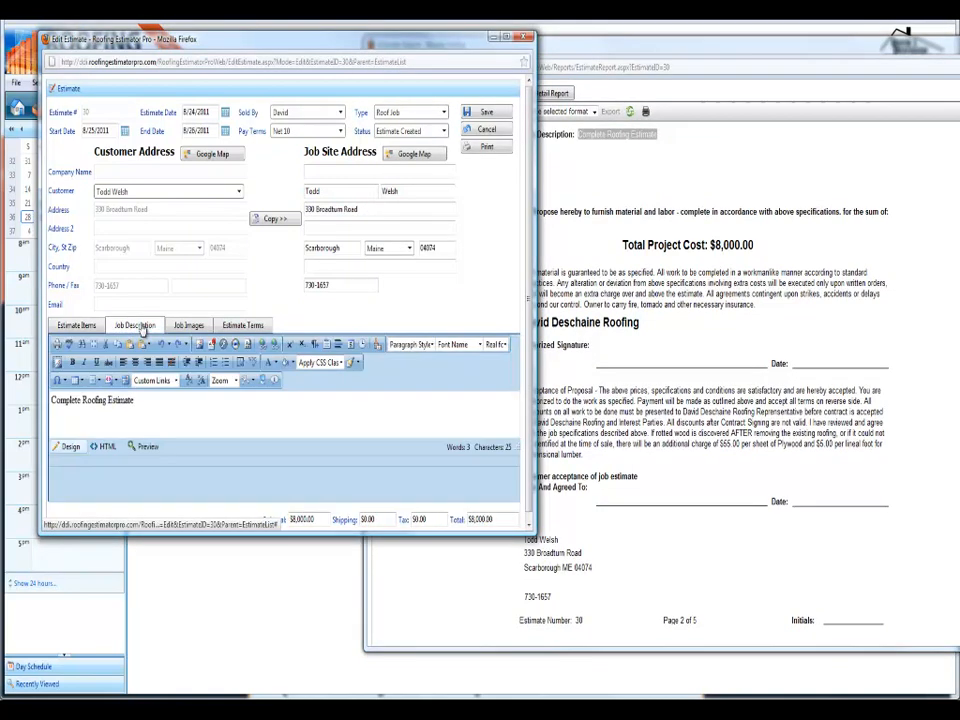
double_click(84, 400)
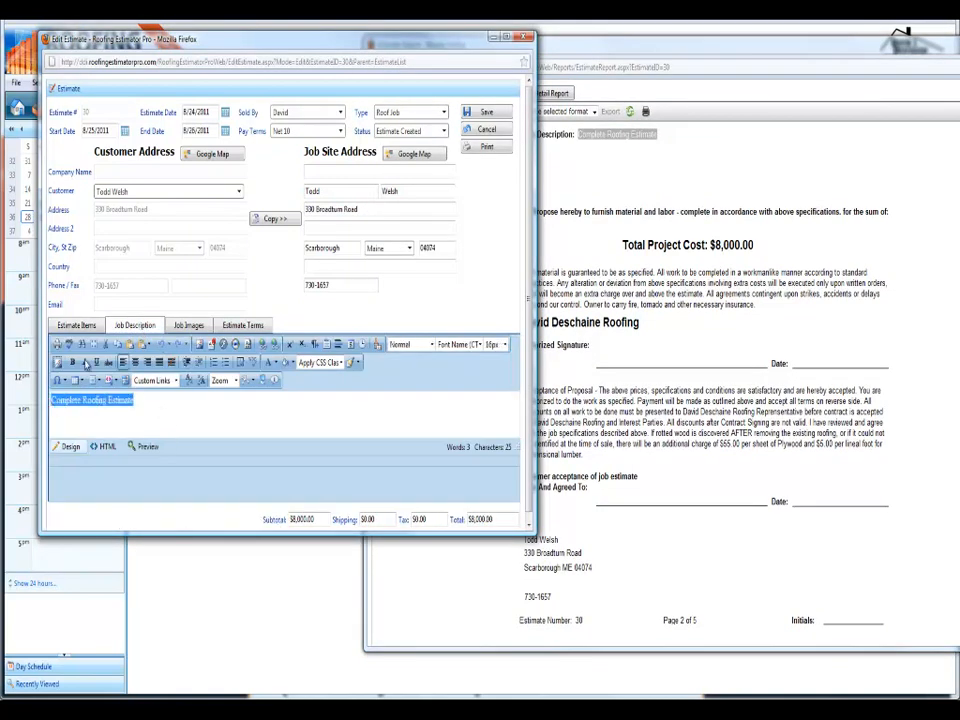
left_click(76, 324)
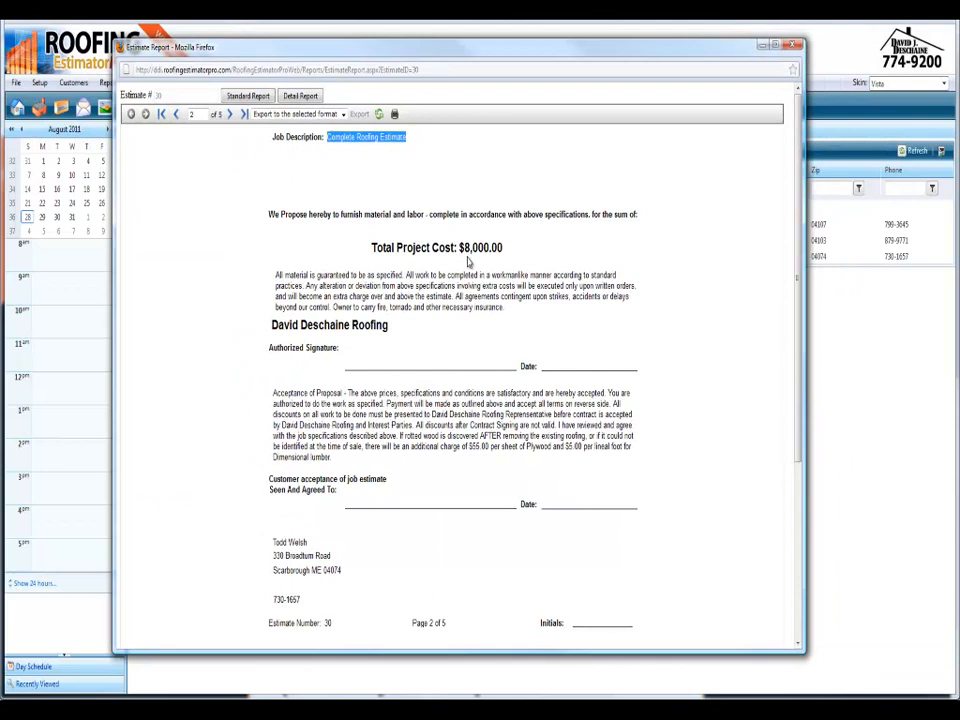
left_click(796, 46)
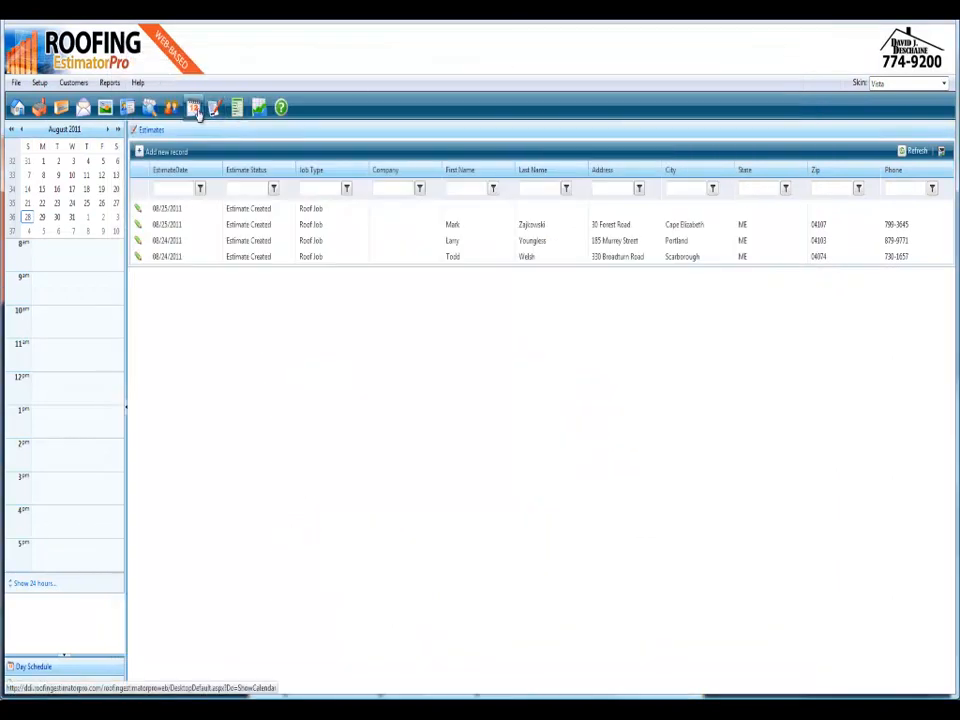
Show the August 2011 event calendar with the Roofing Estimate in Saco appointment.
left_click(192, 108)
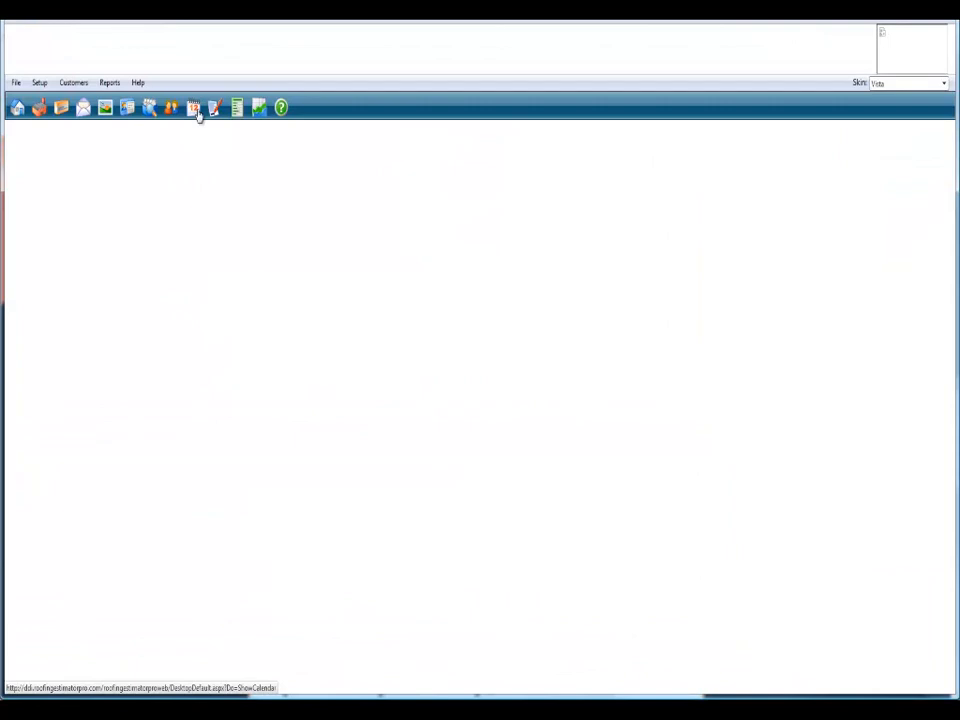
left_click(192, 108)
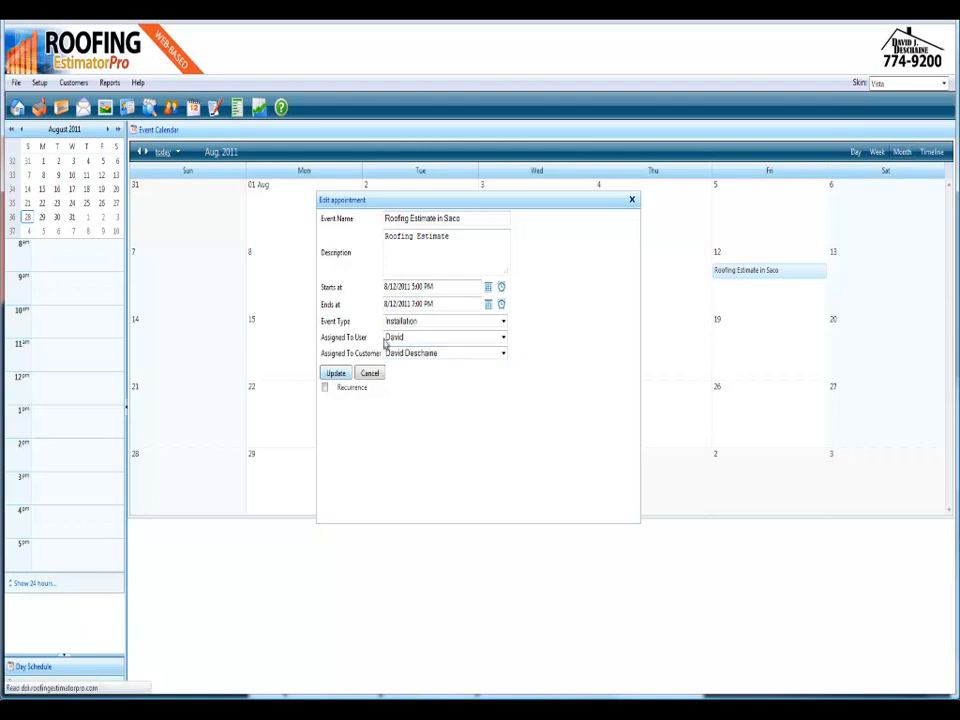
Move the Roofing Estimate in Saco appointment from Friday August 12 to Tuesday August 16.
left_click(370, 372)
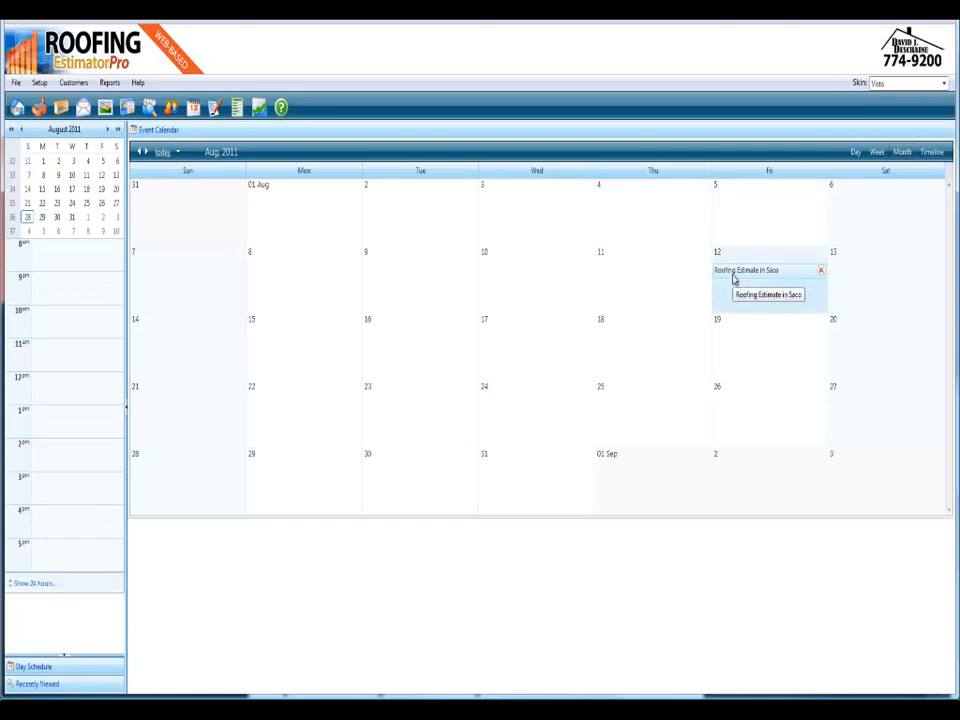
left_click_drag(768, 270, 650, 270)
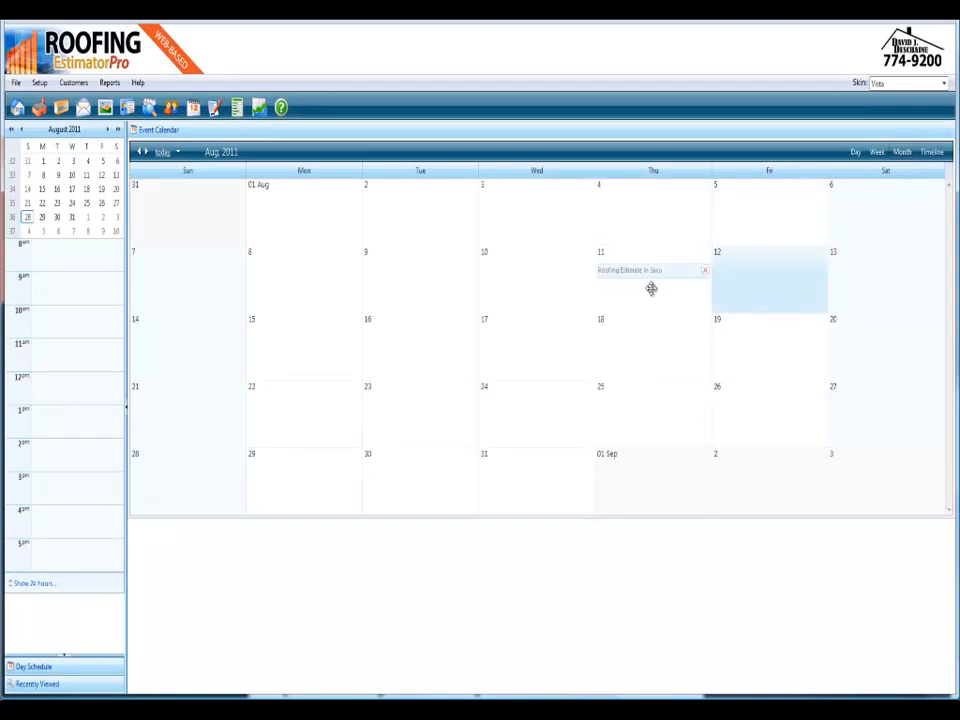
left_click_drag(650, 270, 420, 336)
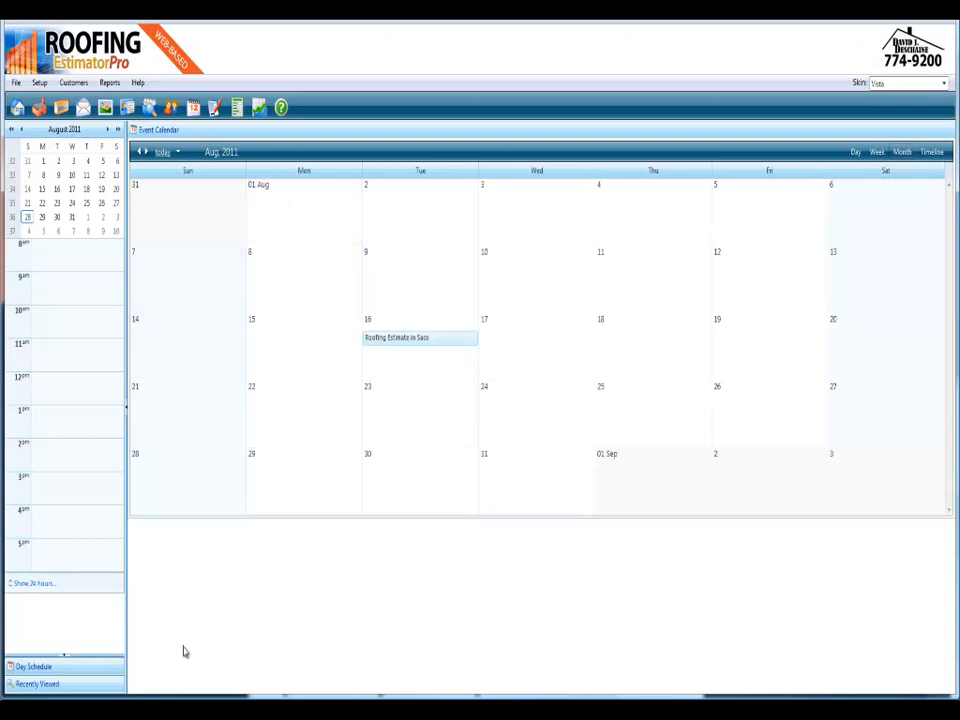
mouse_move(150, 652)
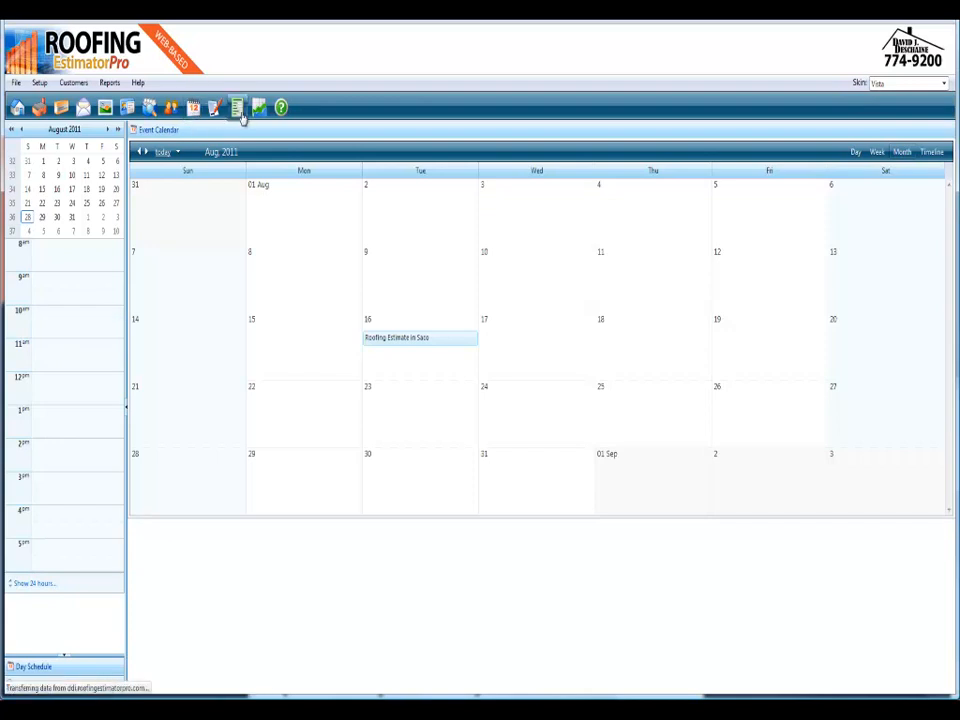
Show the customer grid with names, addresses, cities, zip codes and phones.
left_click(236, 108)
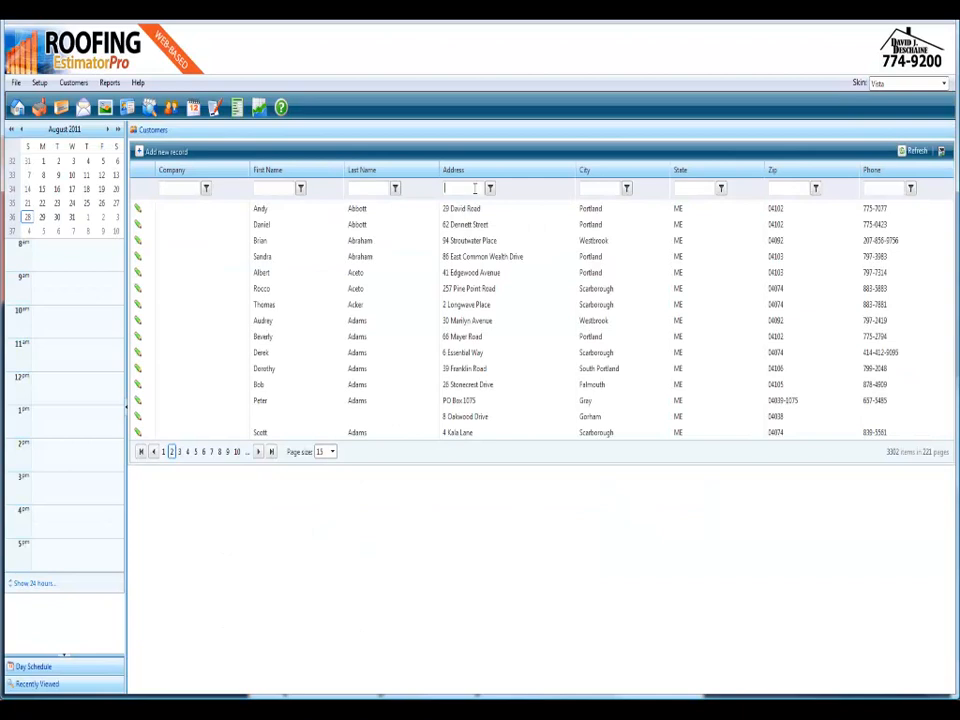
Filter customers whose address contains 'warwick', leaving six Warwick Street customers.
type("w")
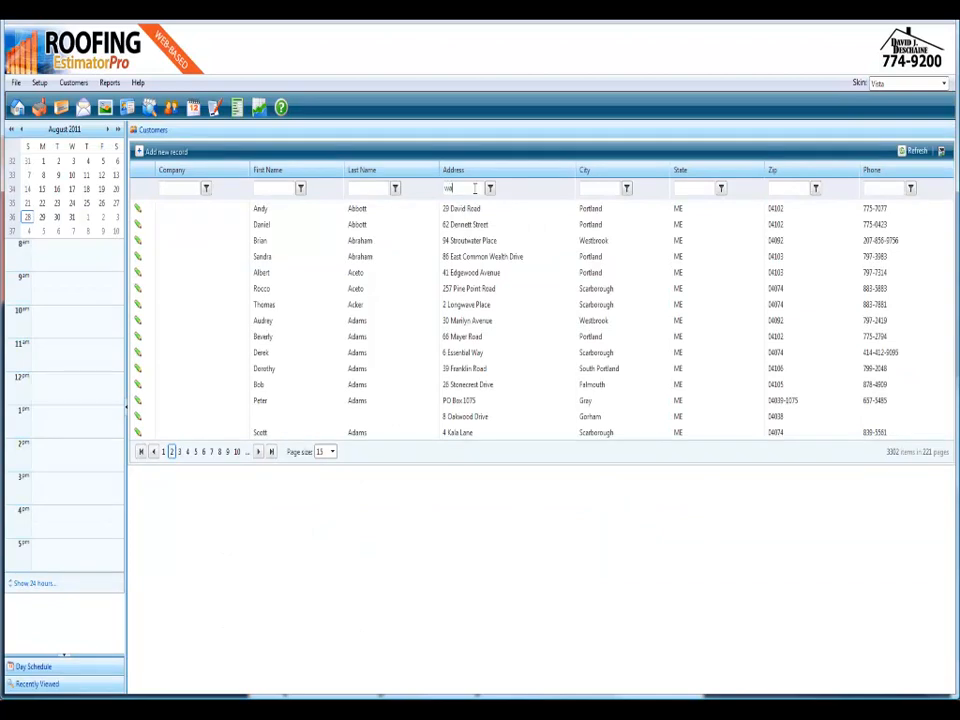
type("arwick")
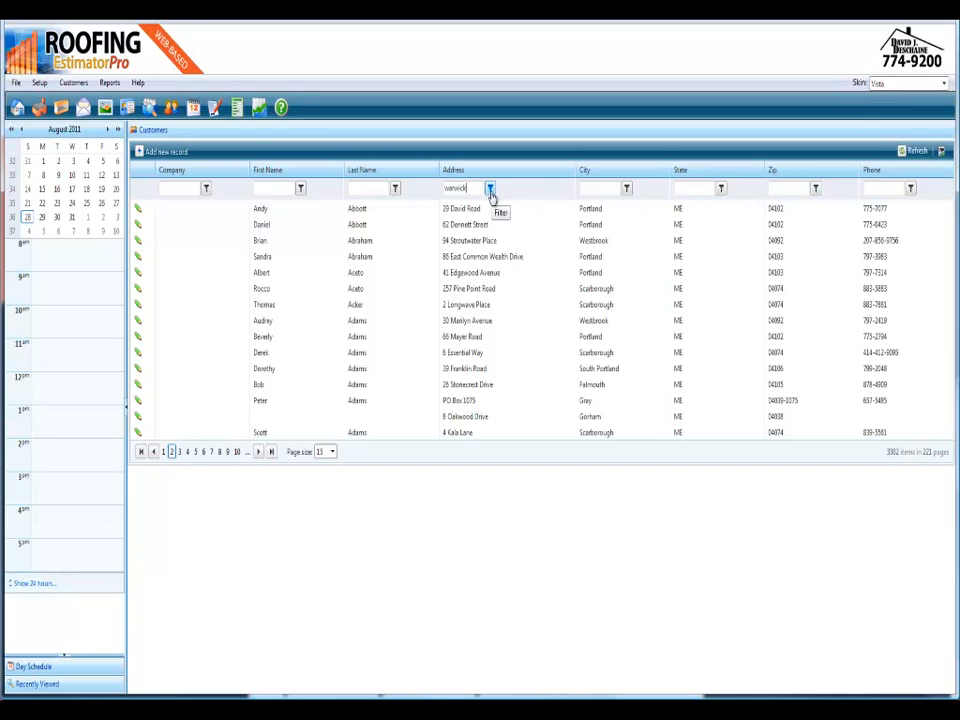
left_click(490, 188)
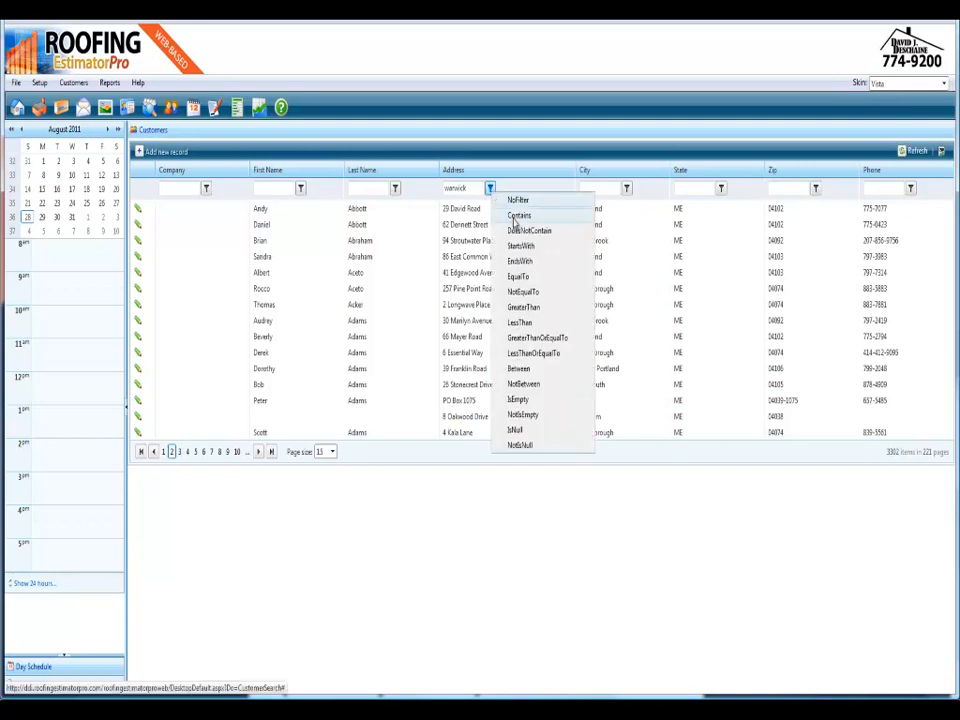
left_click(520, 216)
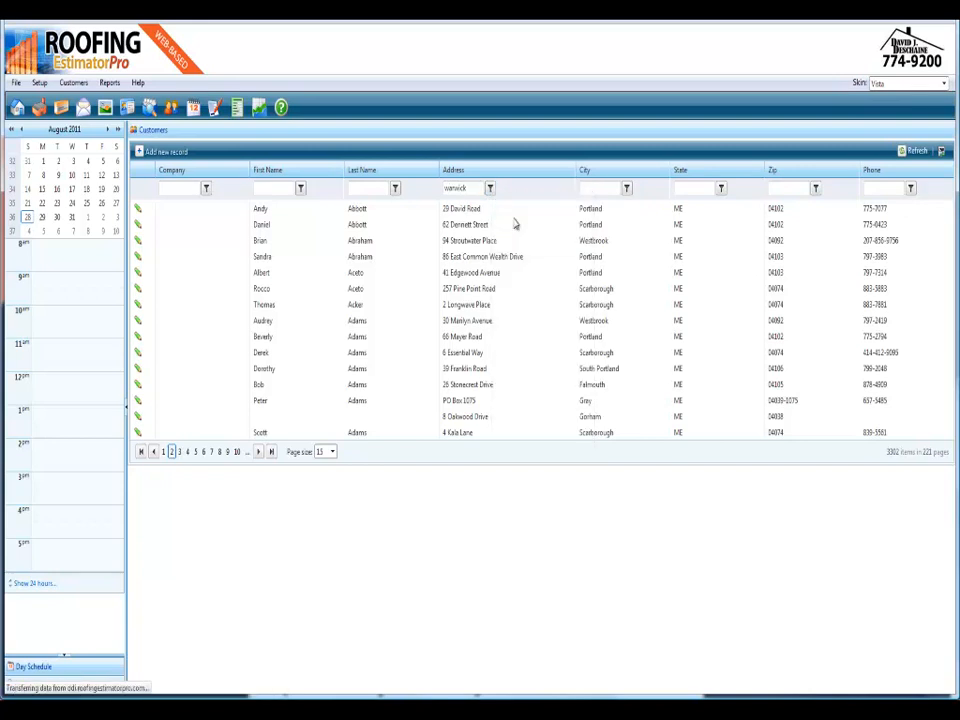
left_click(506, 188)
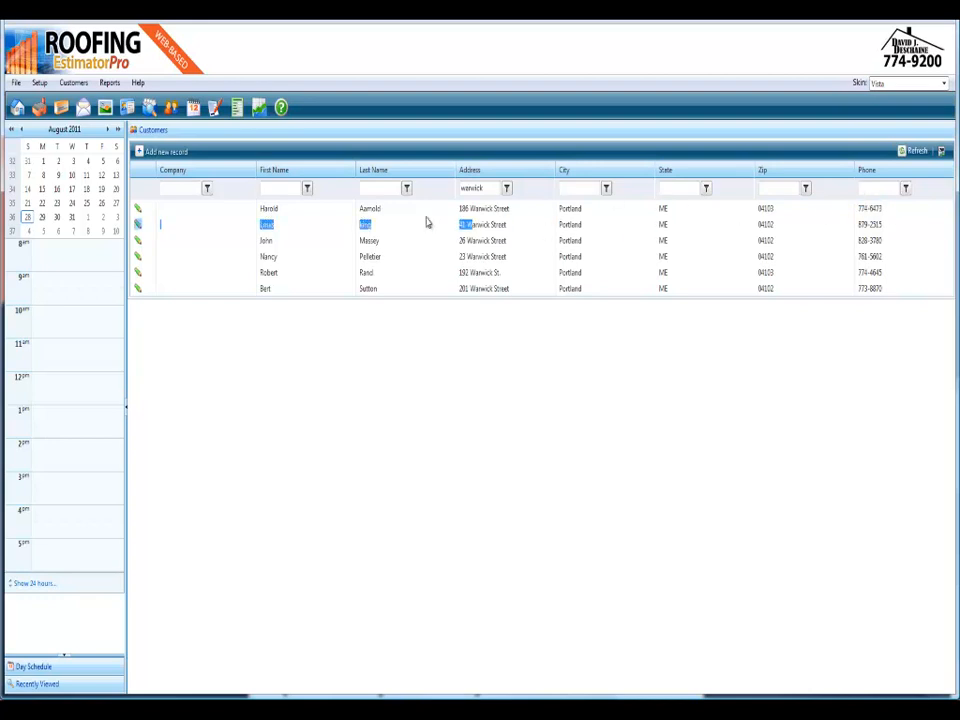
left_click(268, 208)
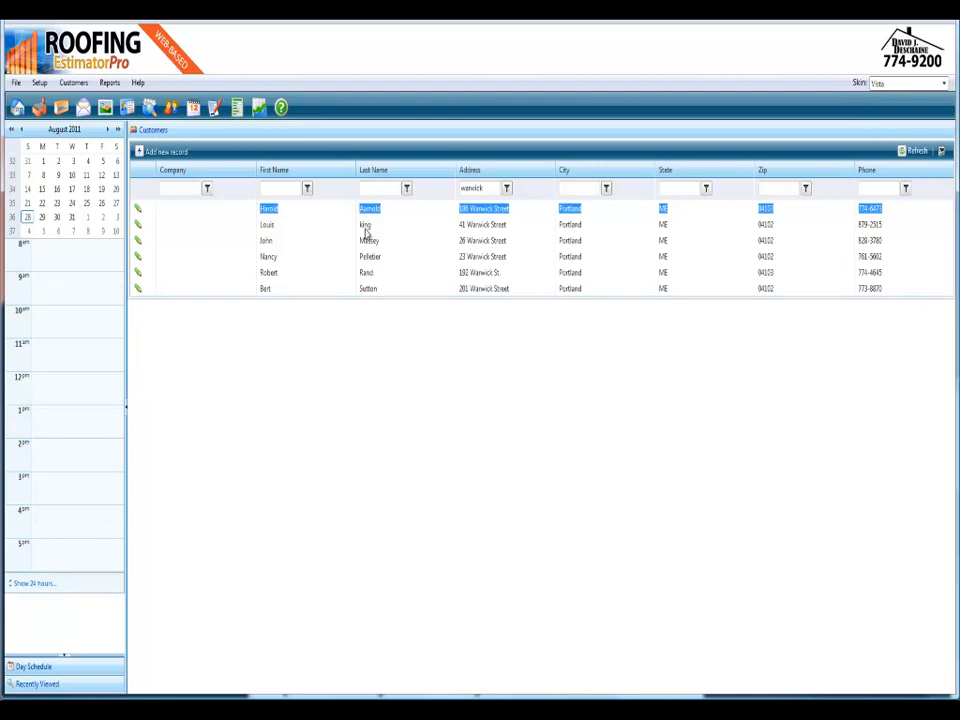
mouse_move(492, 240)
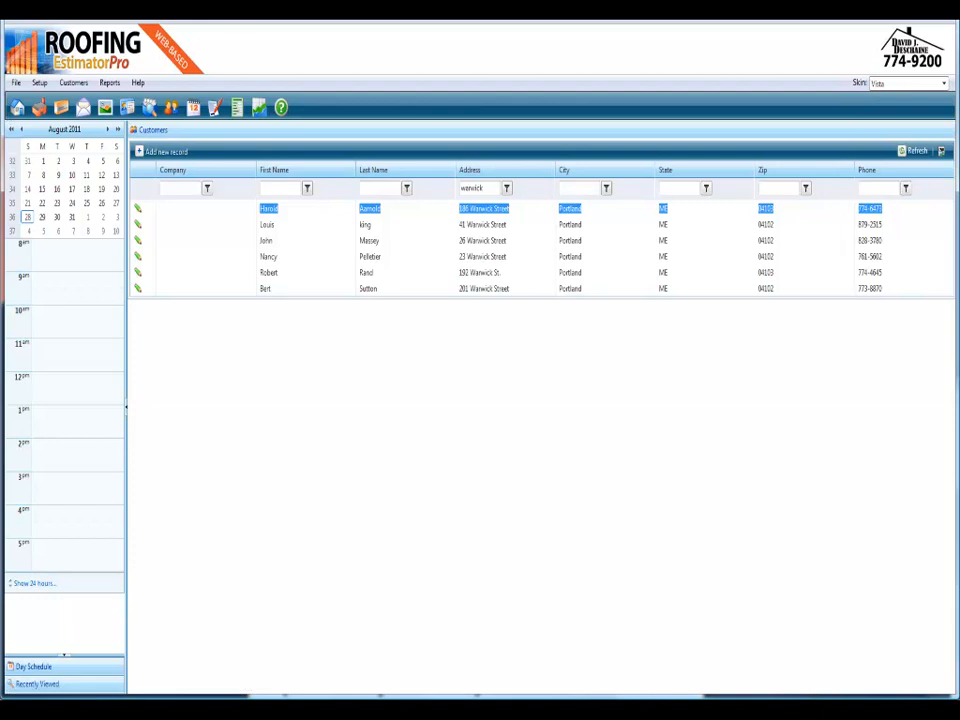
Switch the interface to a dark skin, then to another different skin.
left_click(940, 84)
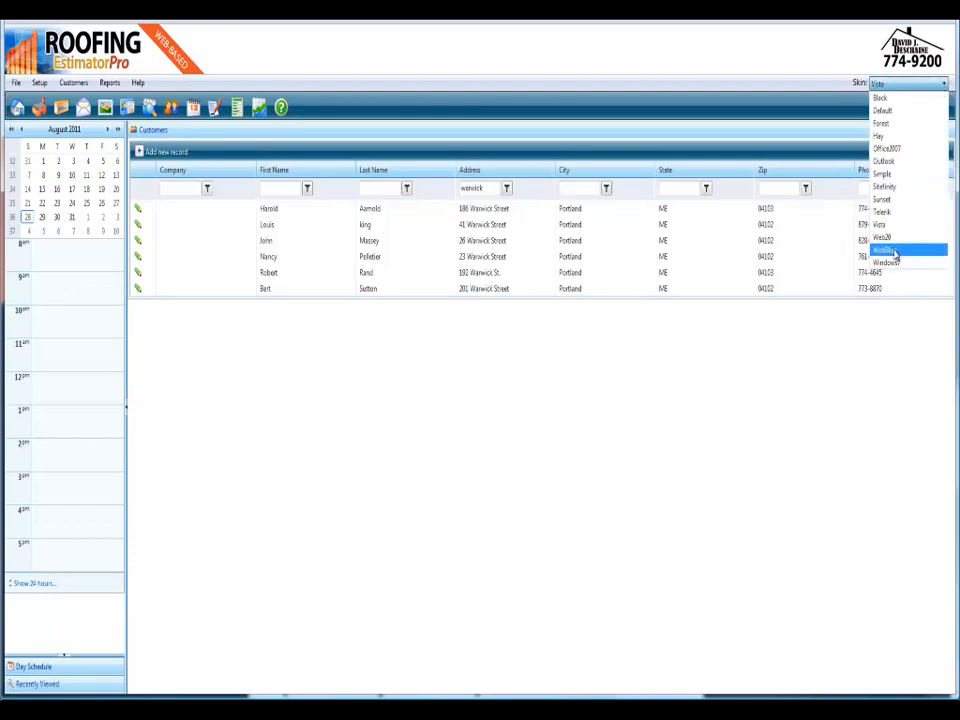
left_click(884, 250)
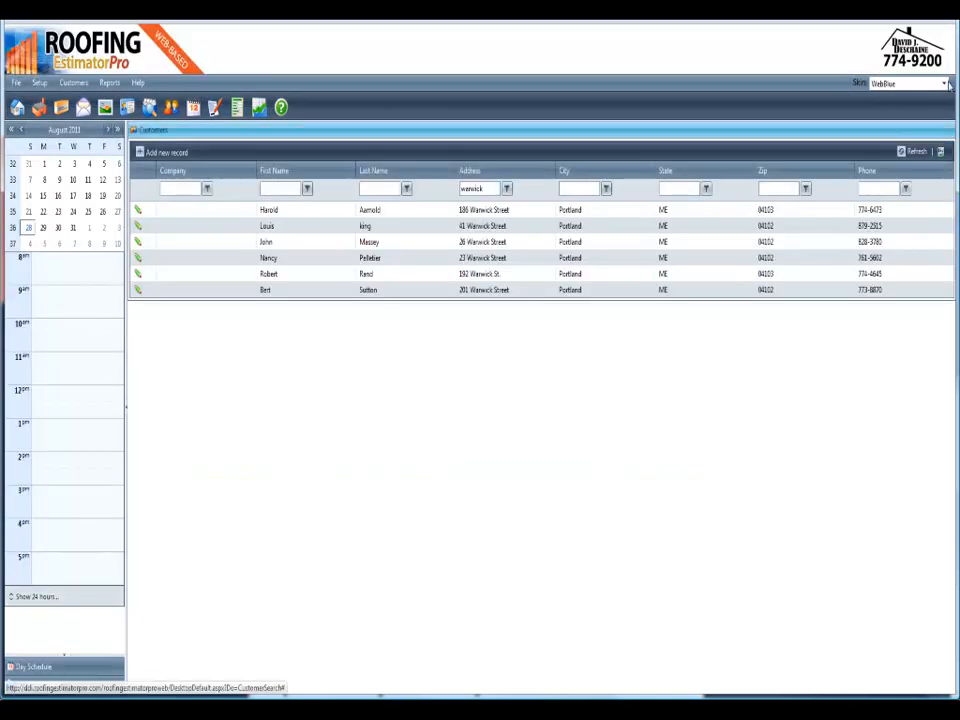
left_click(944, 84)
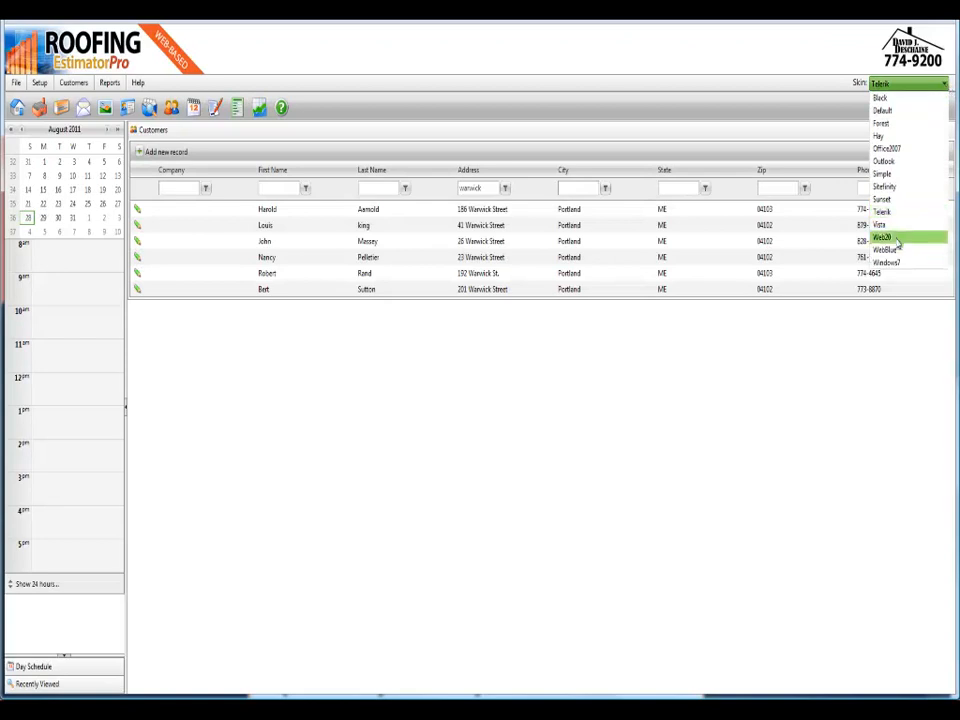
left_click(896, 236)
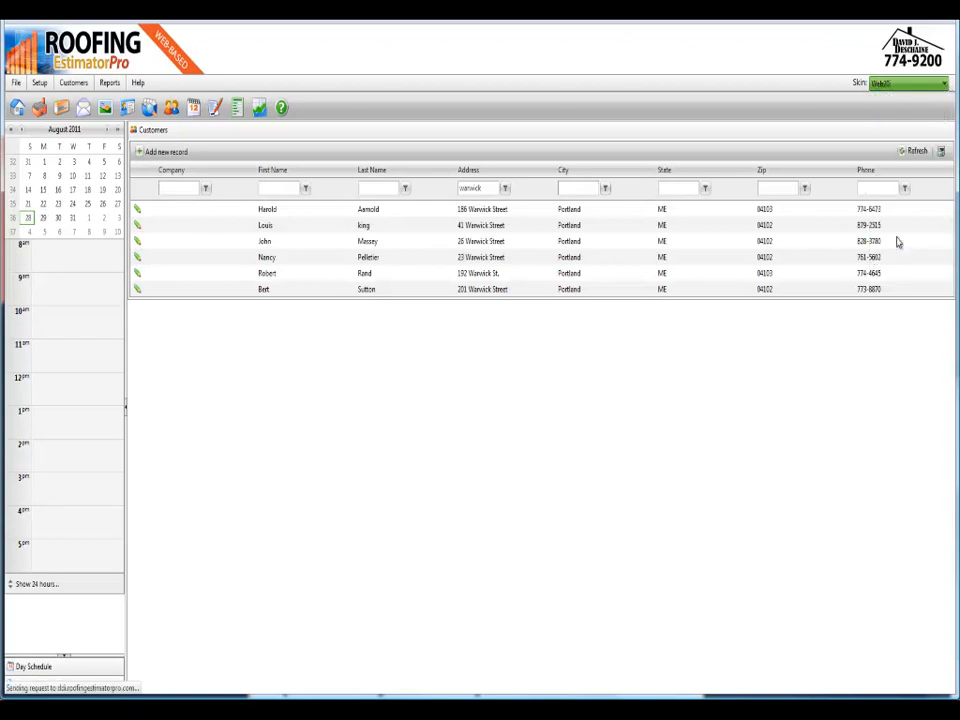